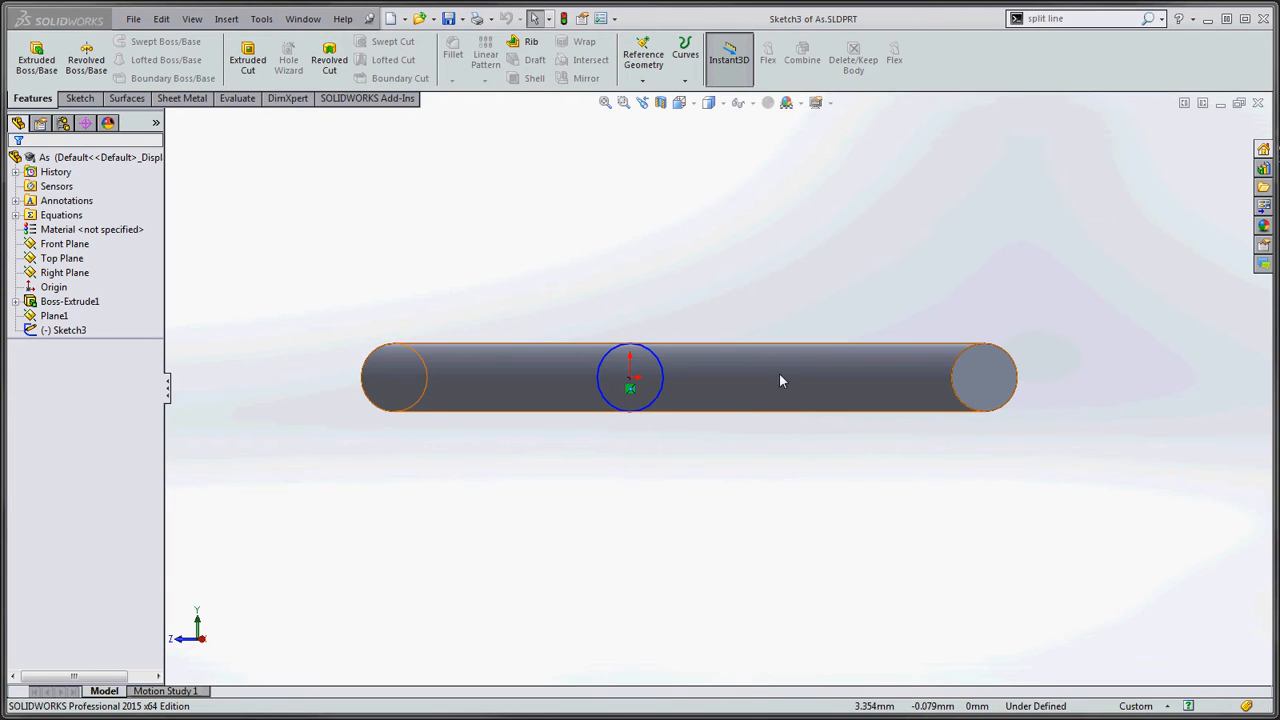
{"action": "mouse_move", "coordinate": [696, 390]}
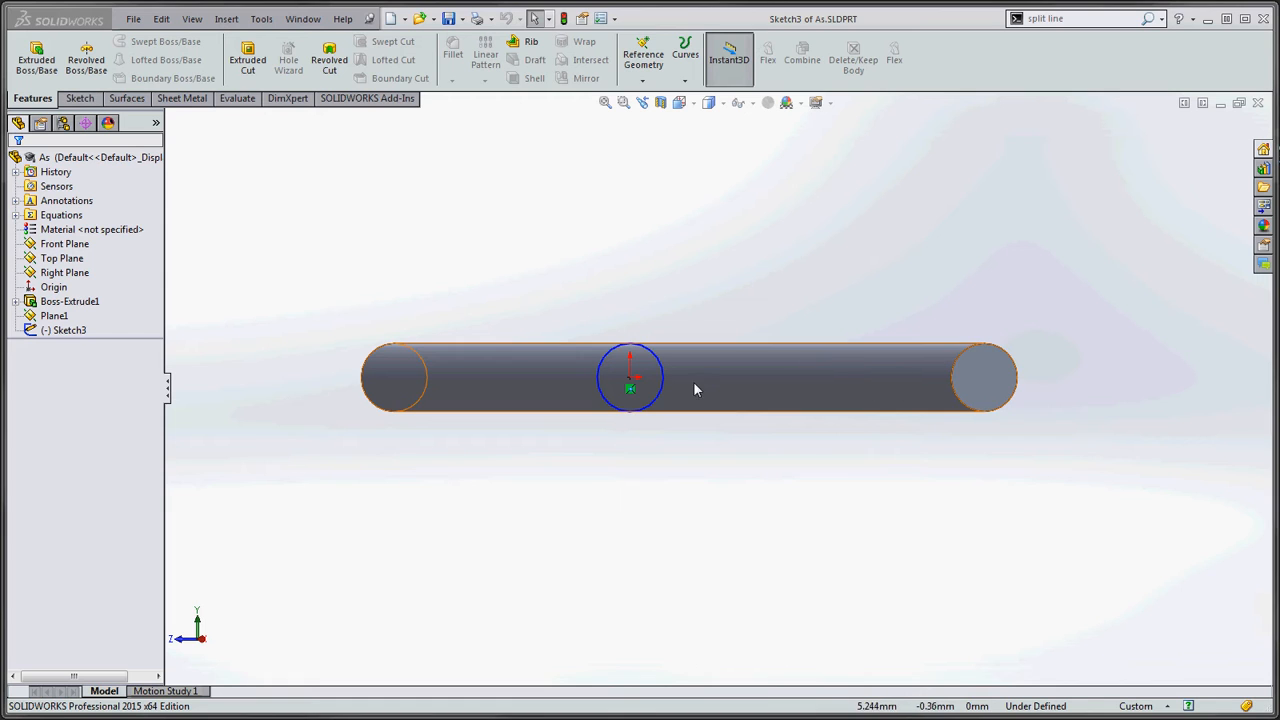
{"action": "mouse_move", "coordinate": [550, 373]}
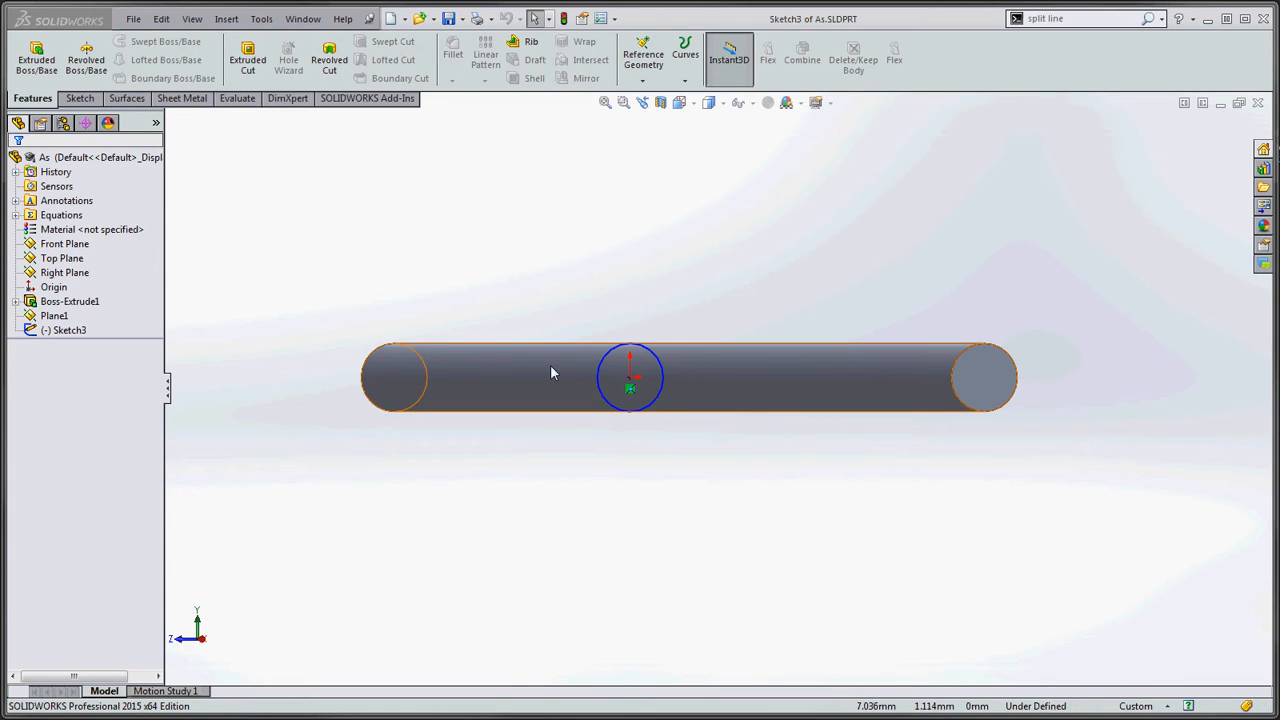
{"action": "mouse_move", "coordinate": [688, 378]}
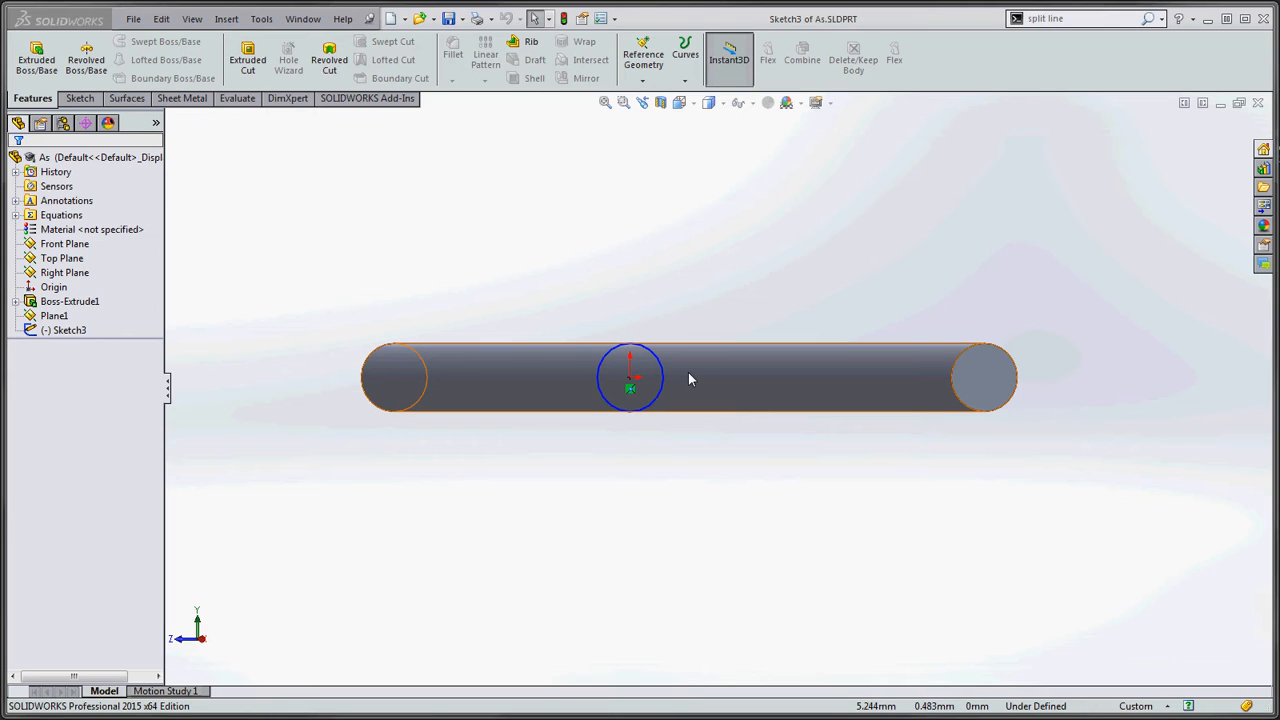
{"action": "mouse_move", "coordinate": [760, 398]}
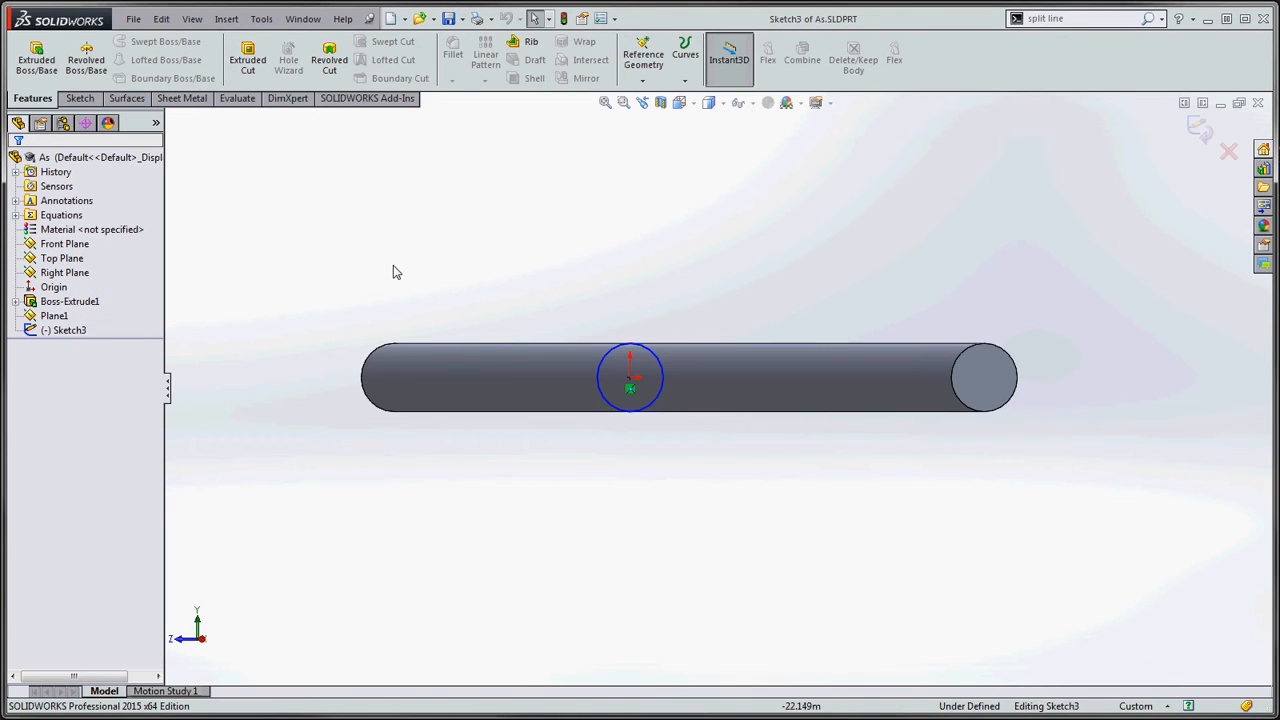
{"action": "mouse_move", "coordinate": [229, 304]}
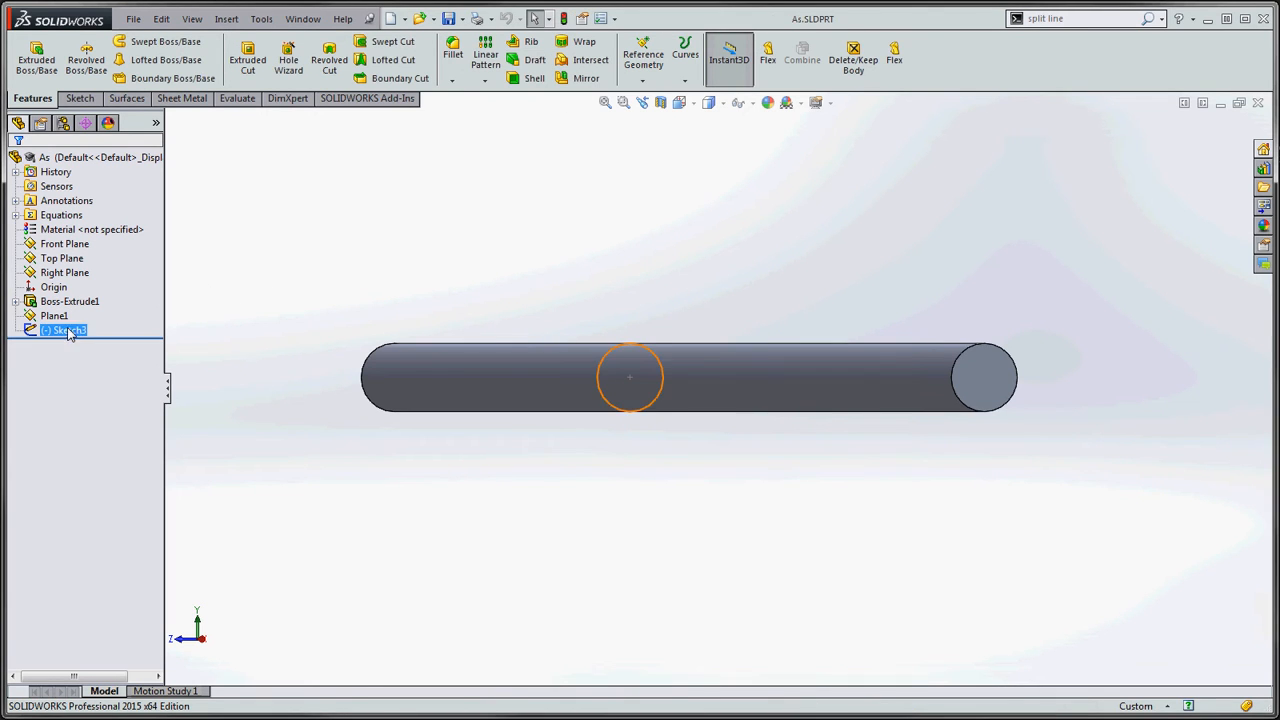
Delete the circle sketch Sketch3, leaving only Boss-Extrude1 and Plane1 in the part
{"action": "left_click", "coordinate": [54, 315]}
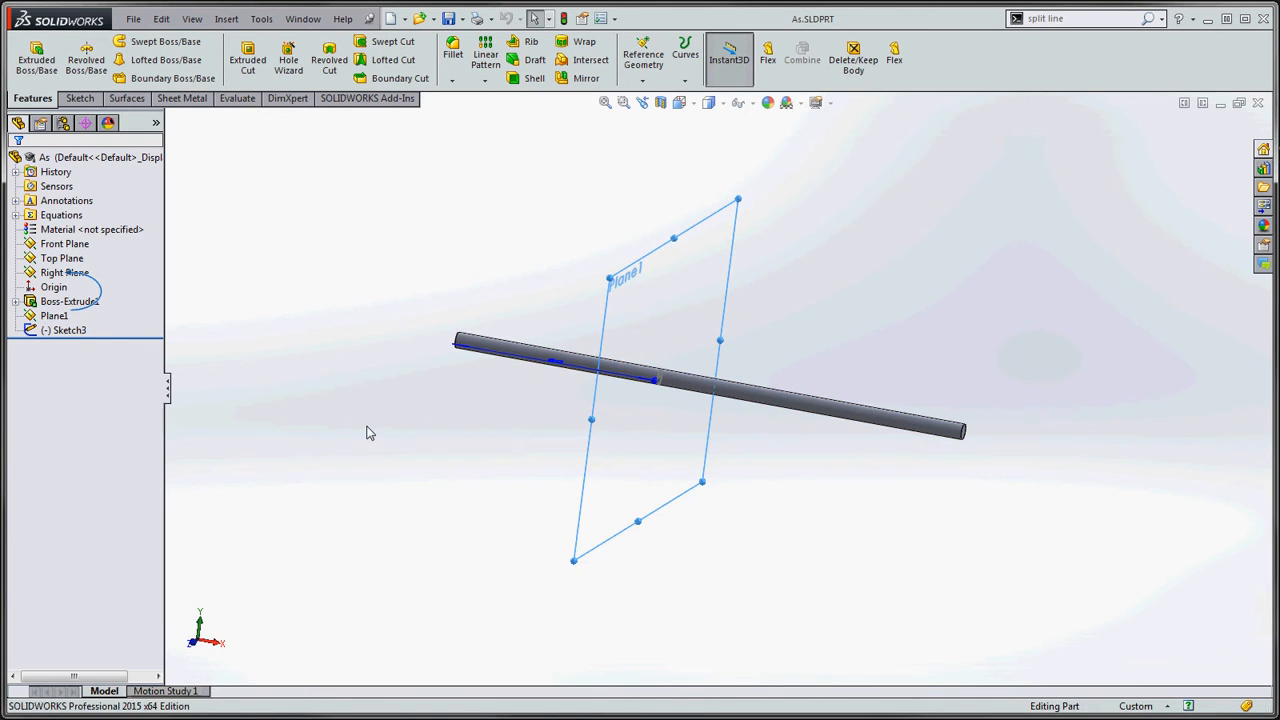
{"action": "left_click", "coordinate": [70, 330]}
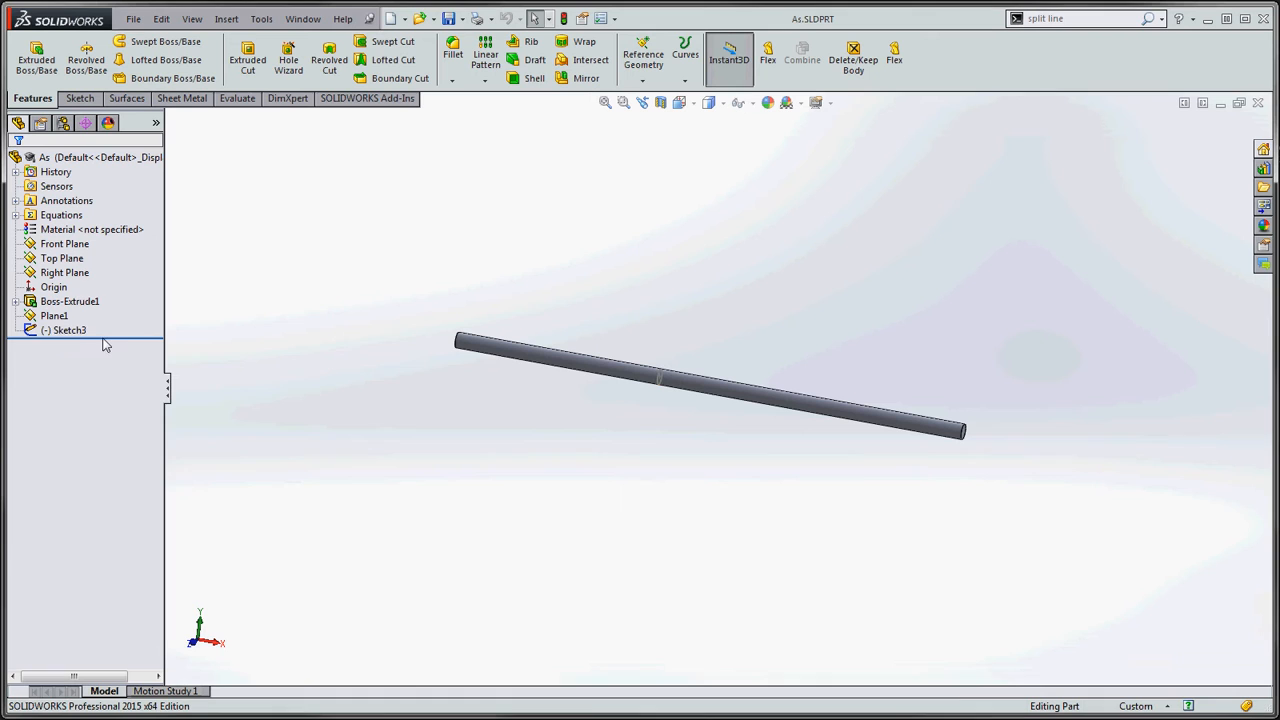
{"action": "right_click", "coordinate": [68, 330]}
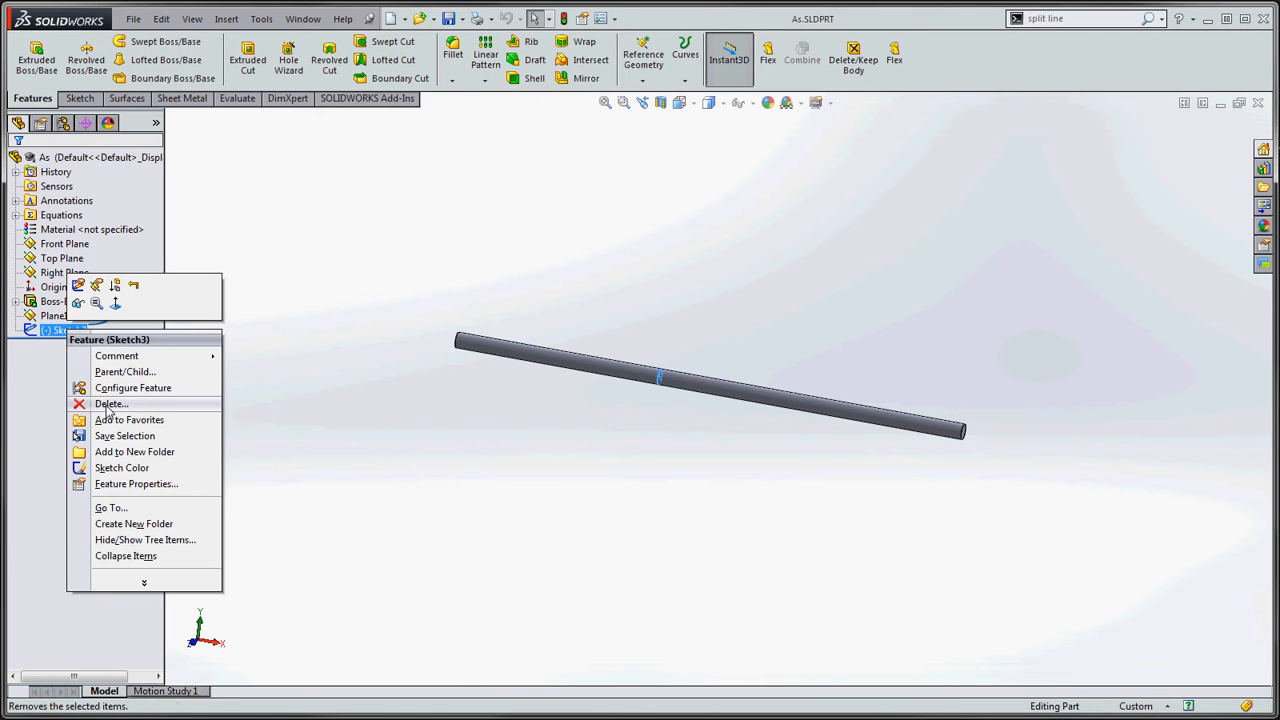
{"action": "left_click", "coordinate": [110, 404]}
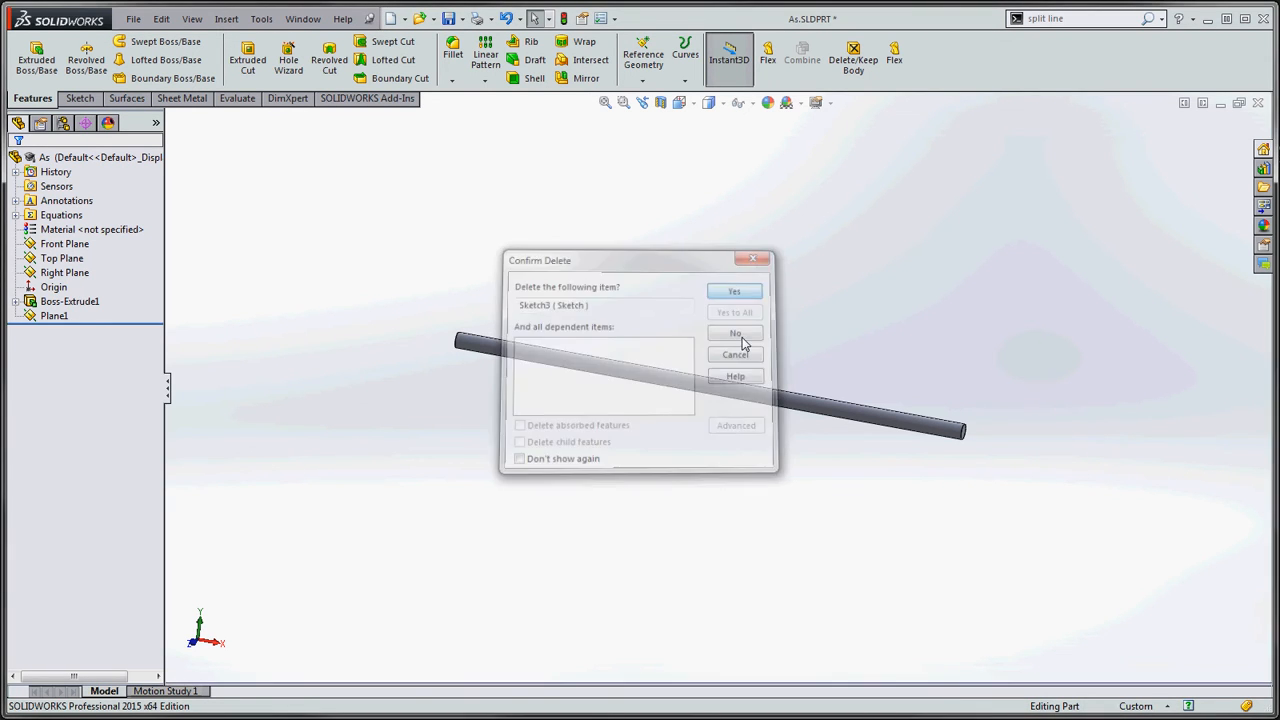
{"action": "left_click", "coordinate": [735, 333]}
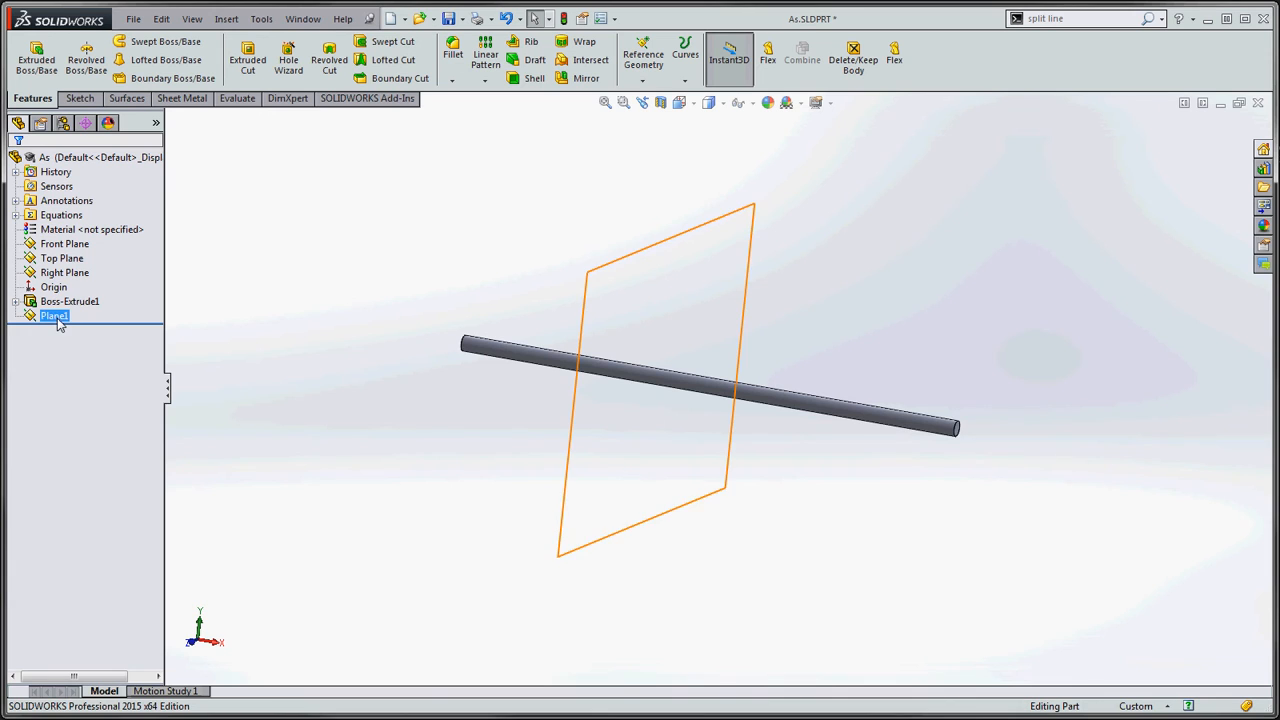
Split the rod's cylindrical face at its intersection with Plane1
{"action": "left_click", "coordinate": [69, 301]}
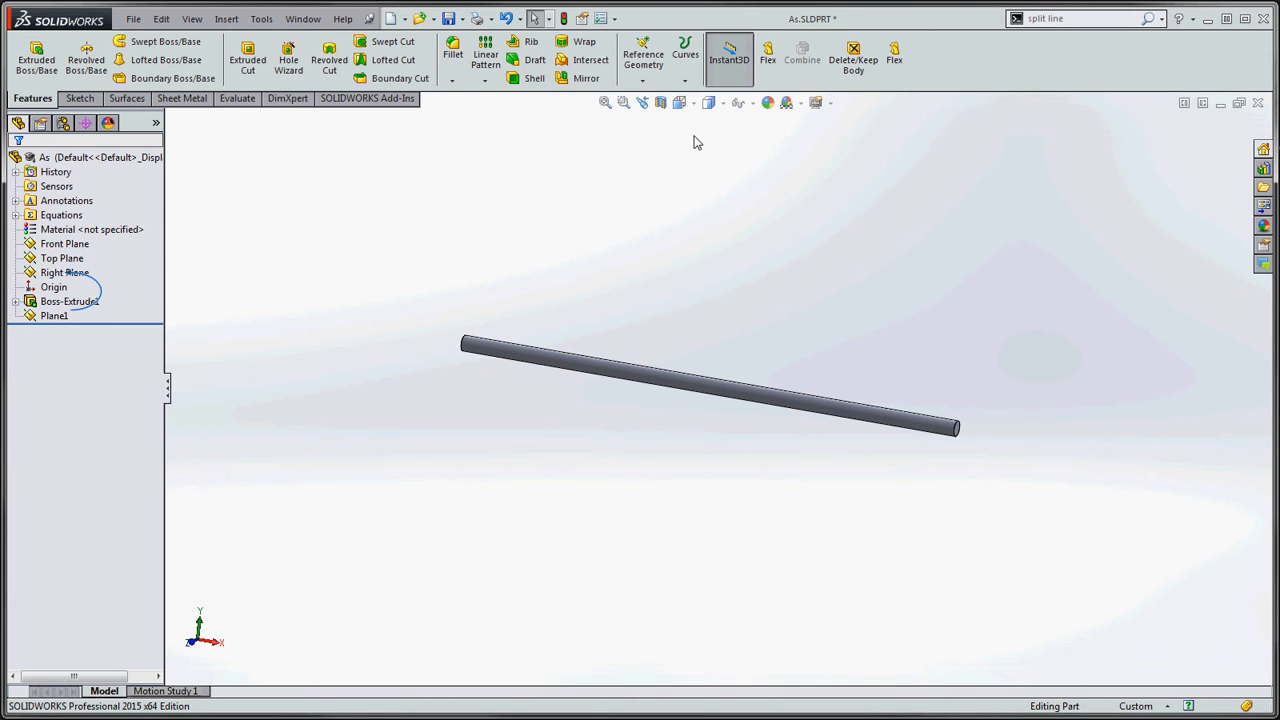
{"action": "mouse_move", "coordinate": [685, 52]}
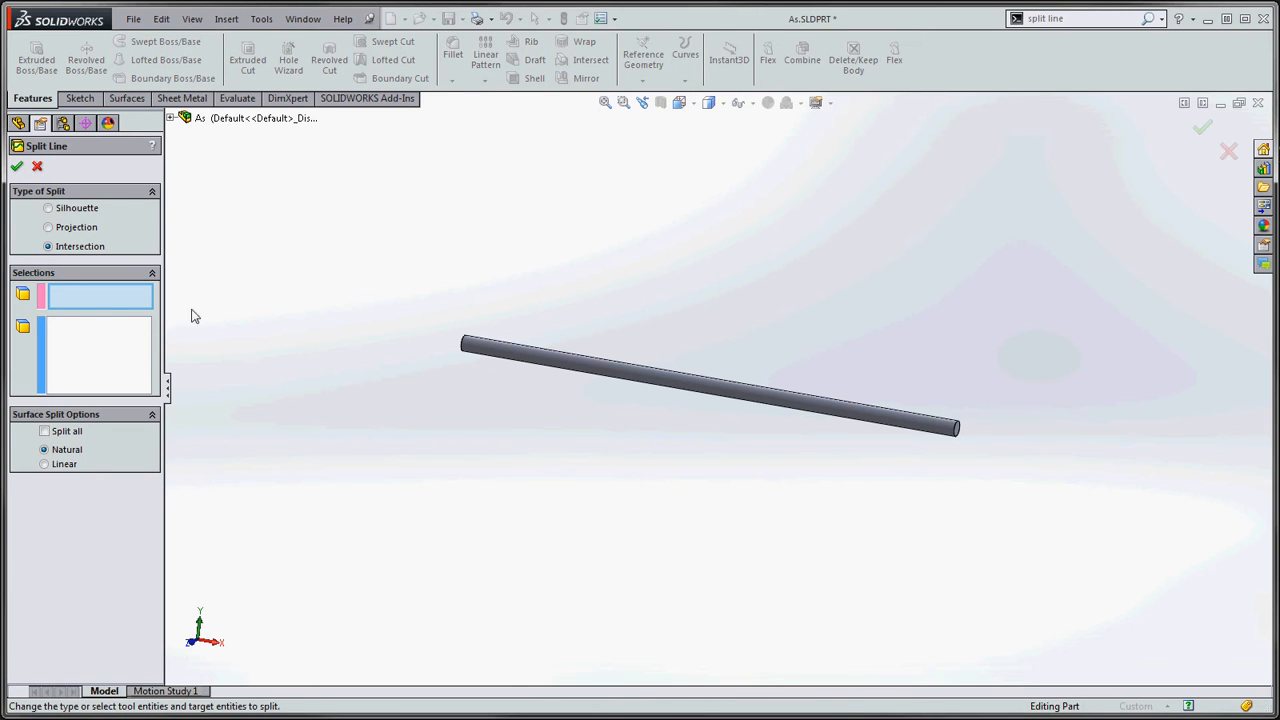
{"action": "mouse_move", "coordinate": [85, 307]}
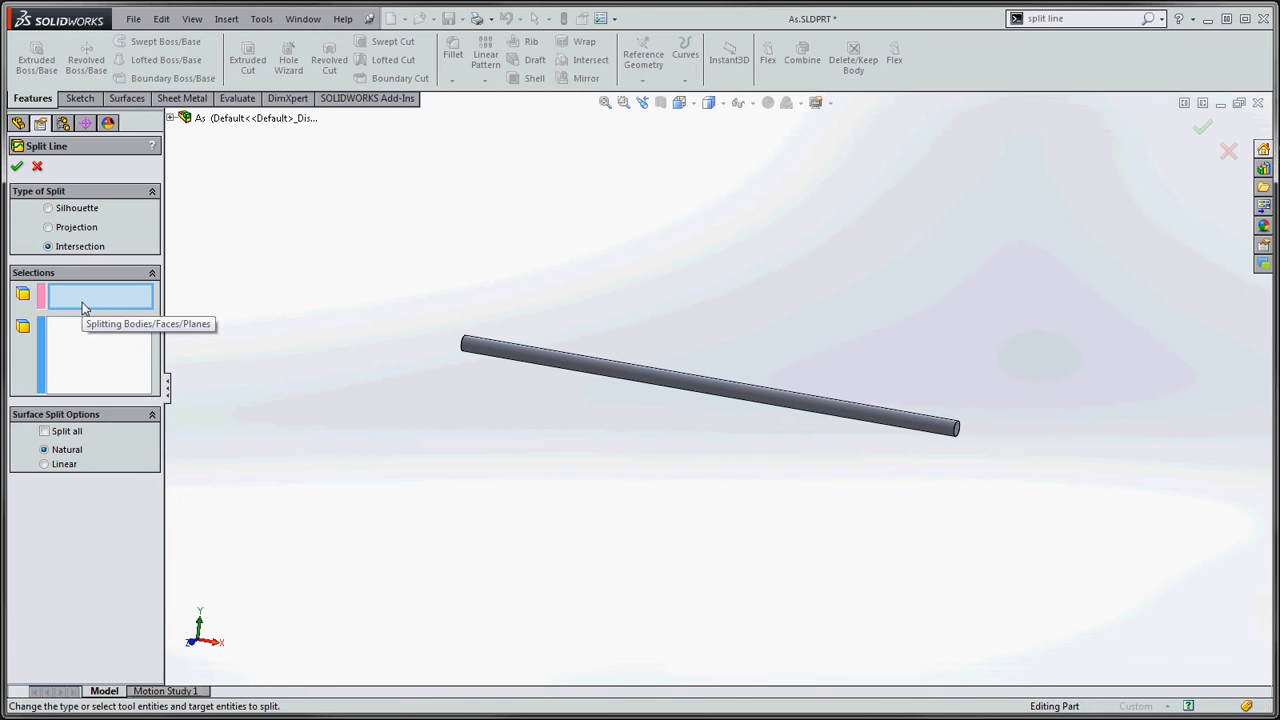
{"action": "mouse_move", "coordinate": [172, 128]}
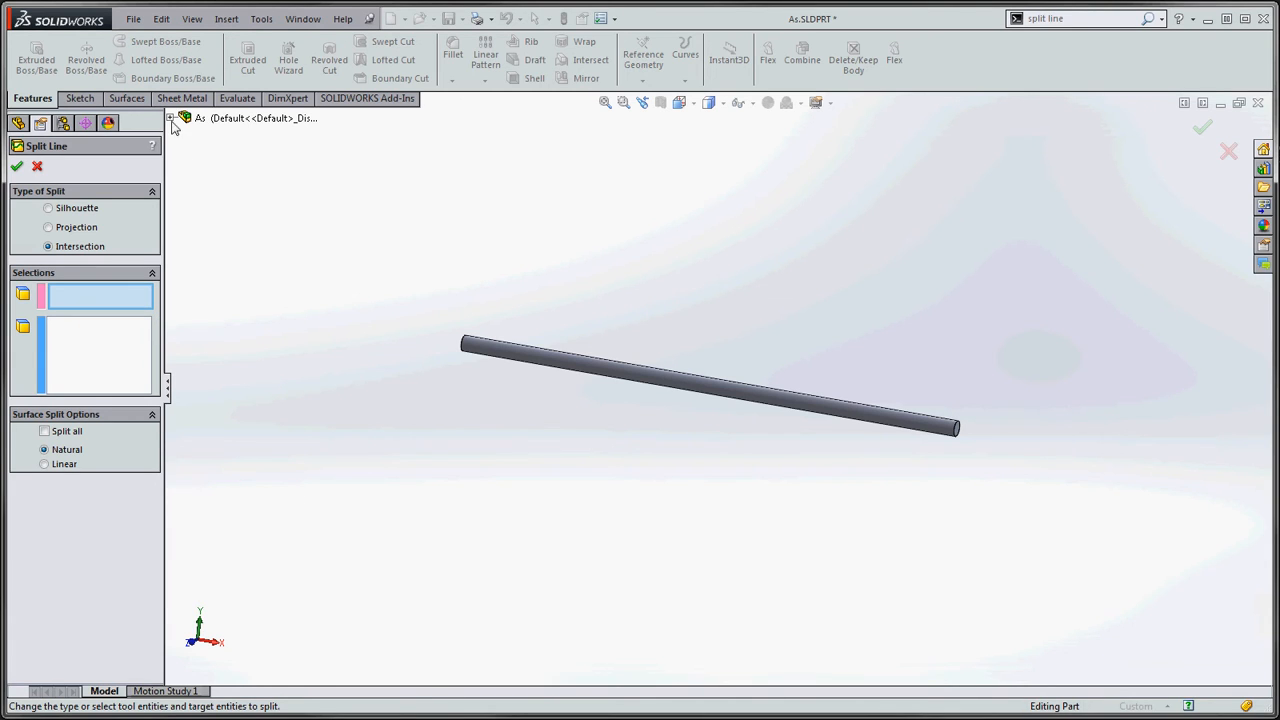
{"action": "left_click", "coordinate": [224, 276]}
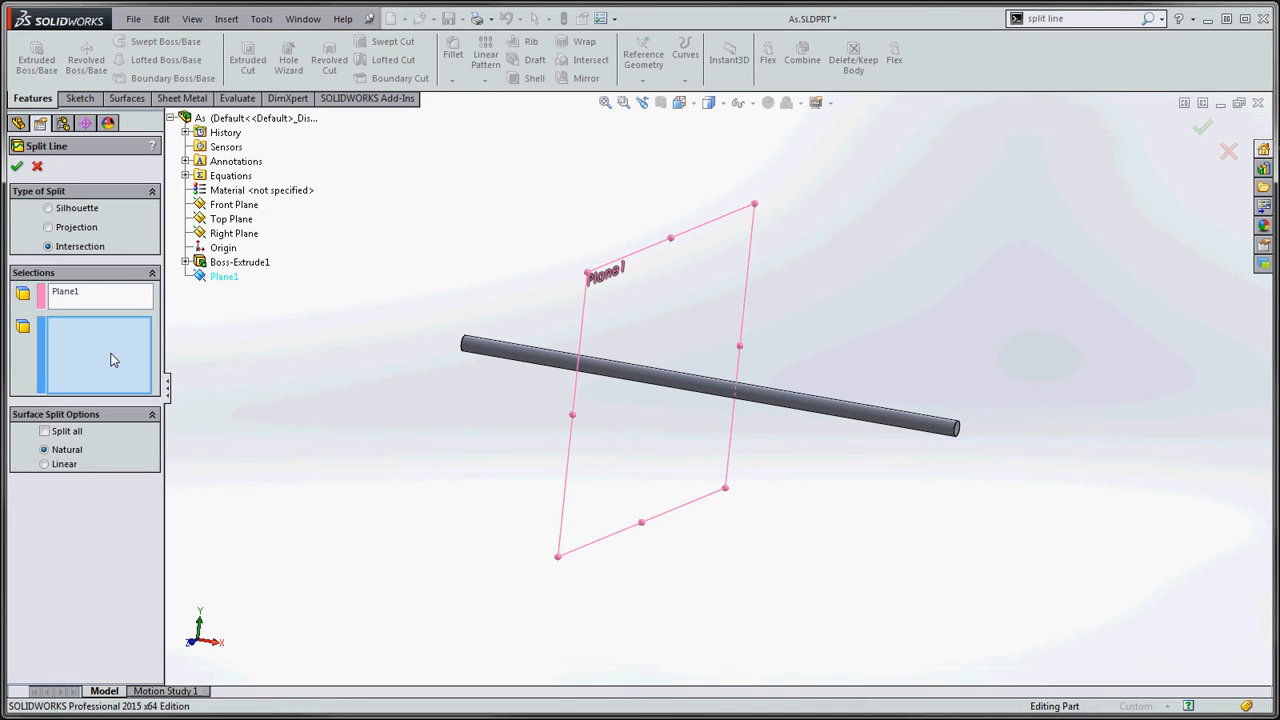
{"action": "mouse_move", "coordinate": [113, 360]}
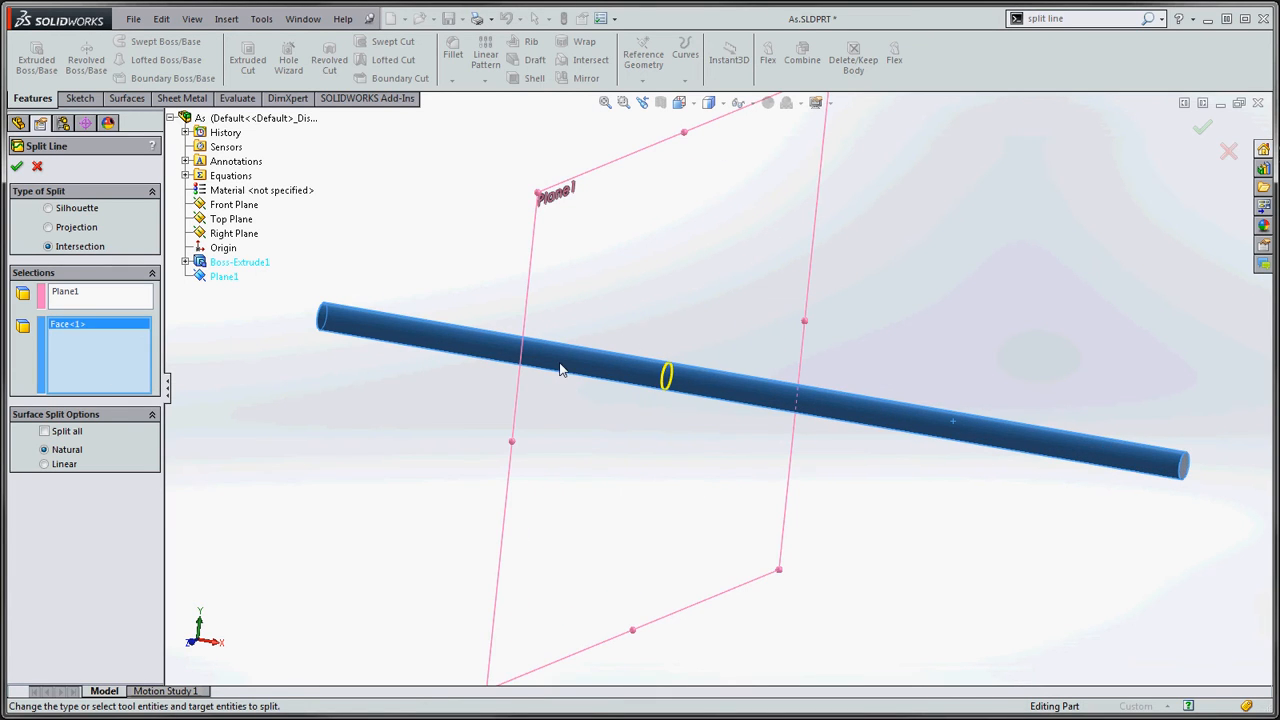
{"action": "mouse_move", "coordinate": [665, 382]}
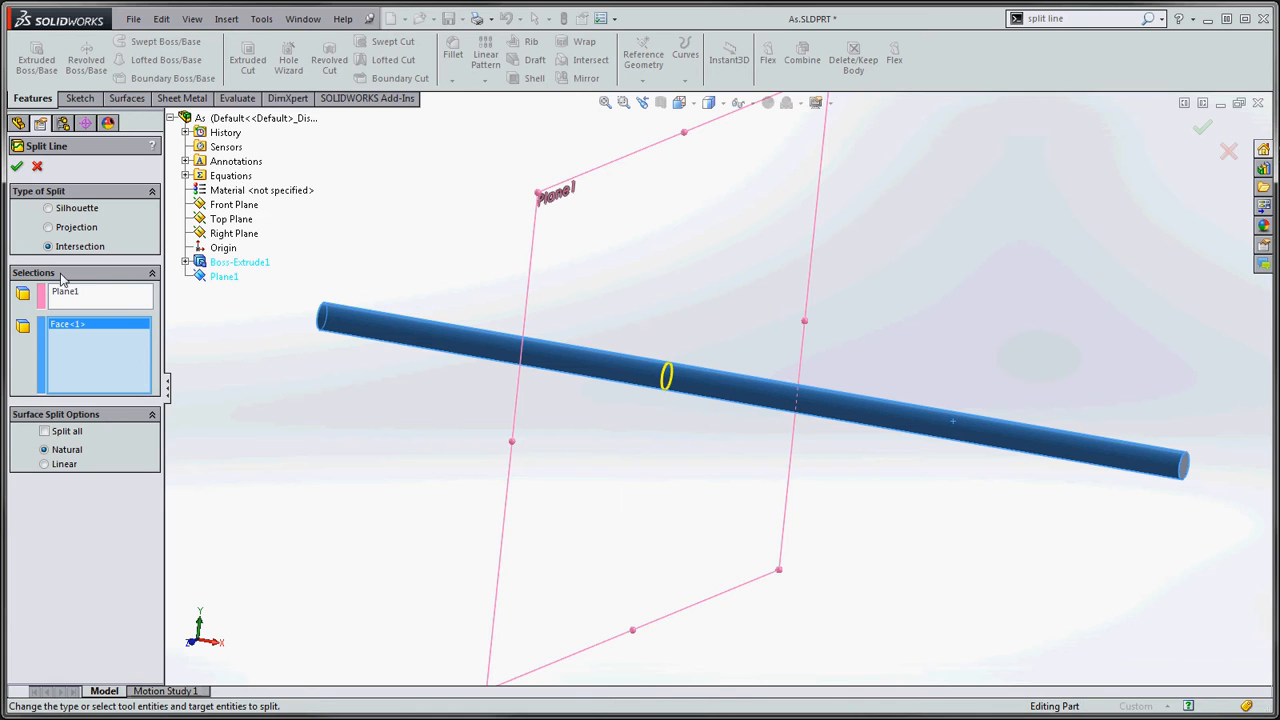
{"action": "left_click", "coordinate": [17, 166]}
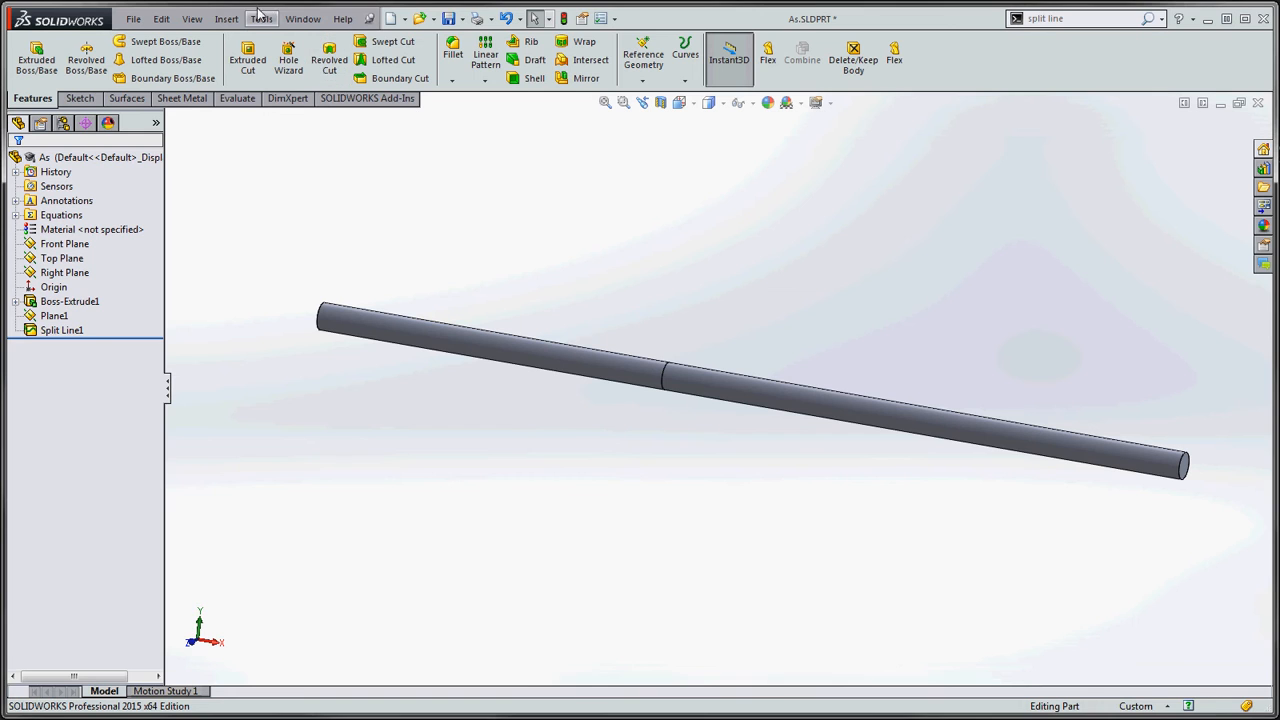
Start a cosmetic thread from Insert > Annotations
{"action": "left_click", "coordinate": [226, 18]}
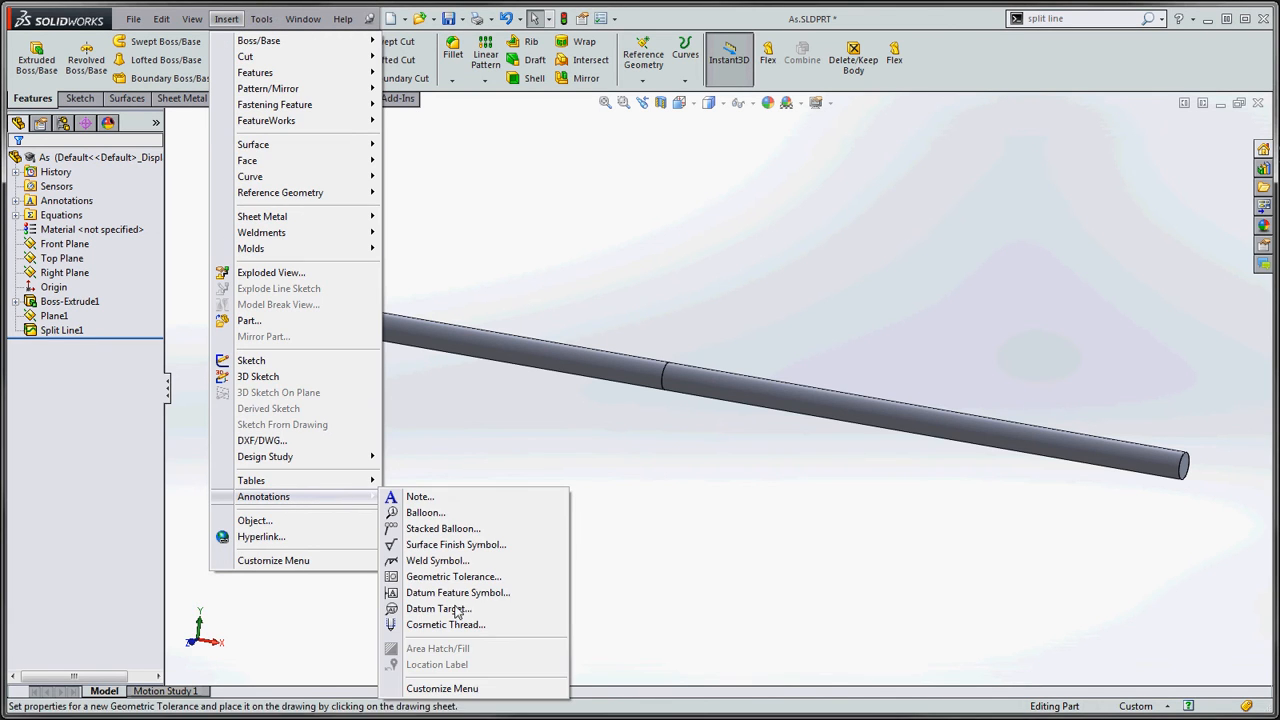
{"action": "left_click", "coordinate": [445, 624]}
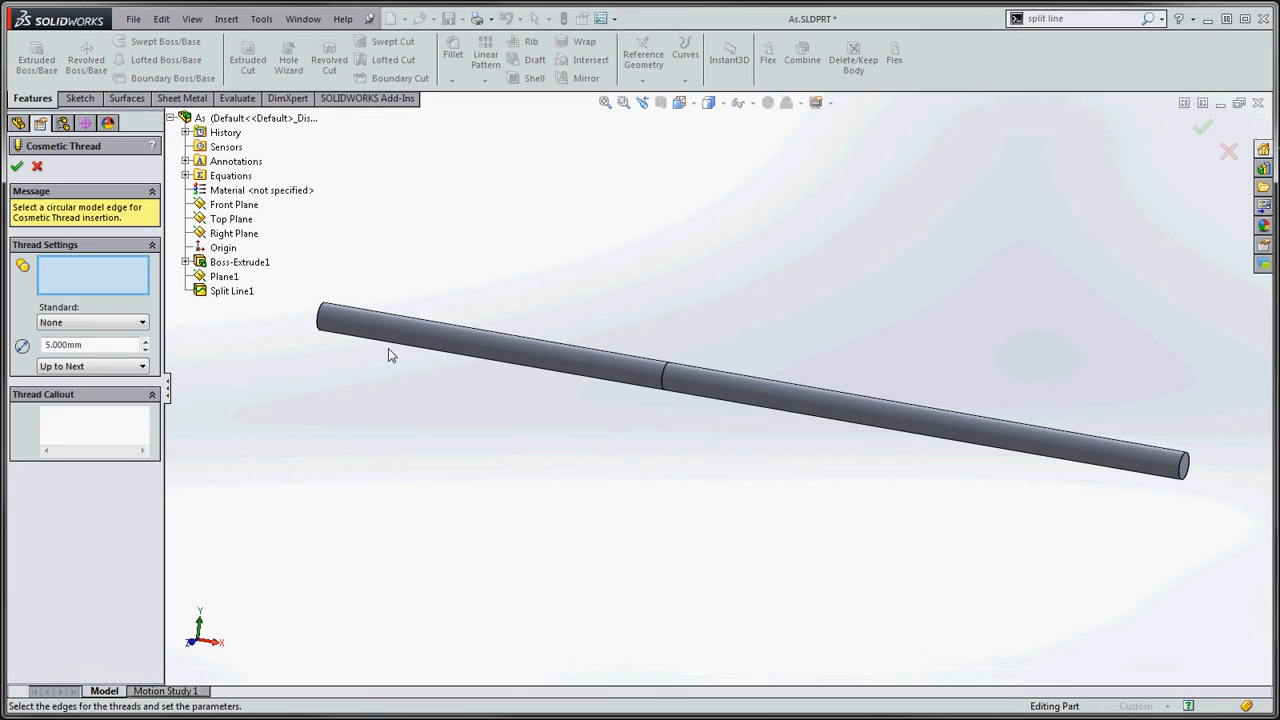
{"action": "mouse_move", "coordinate": [668, 378]}
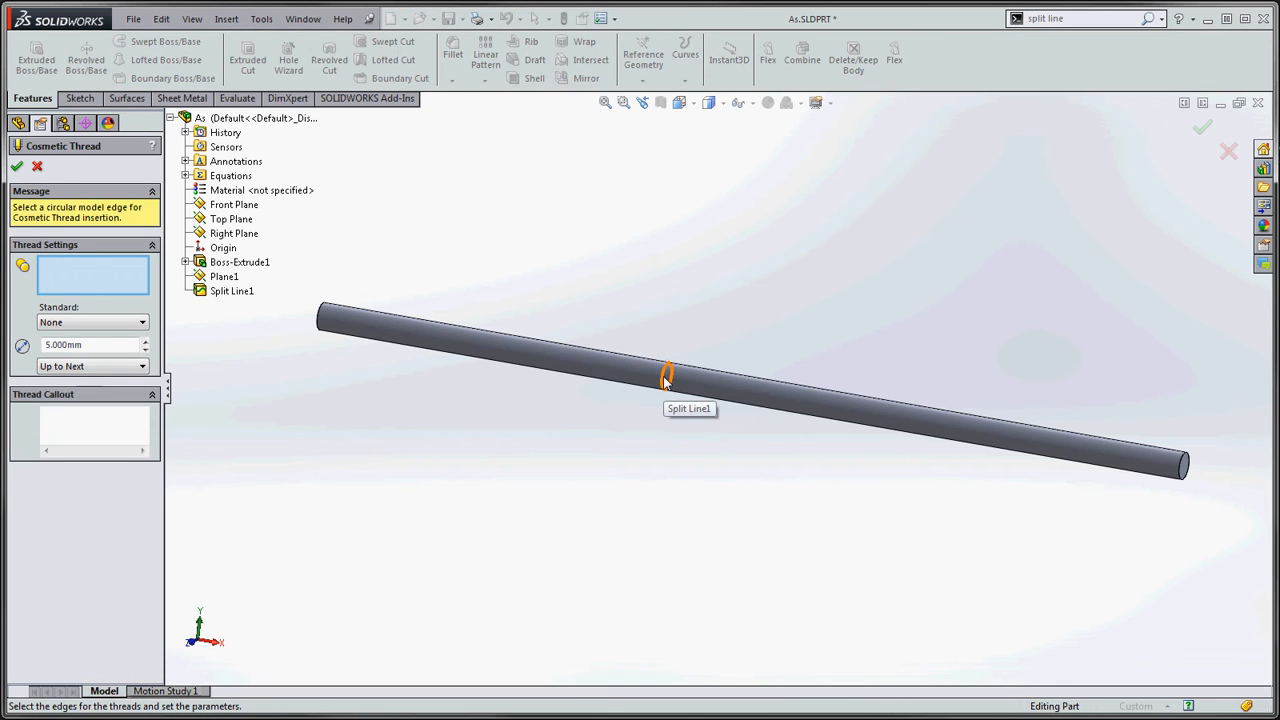
Pick the split-line edge as the start edge for a 5 mm blind cosmetic thread
{"action": "left_click", "coordinate": [666, 378]}
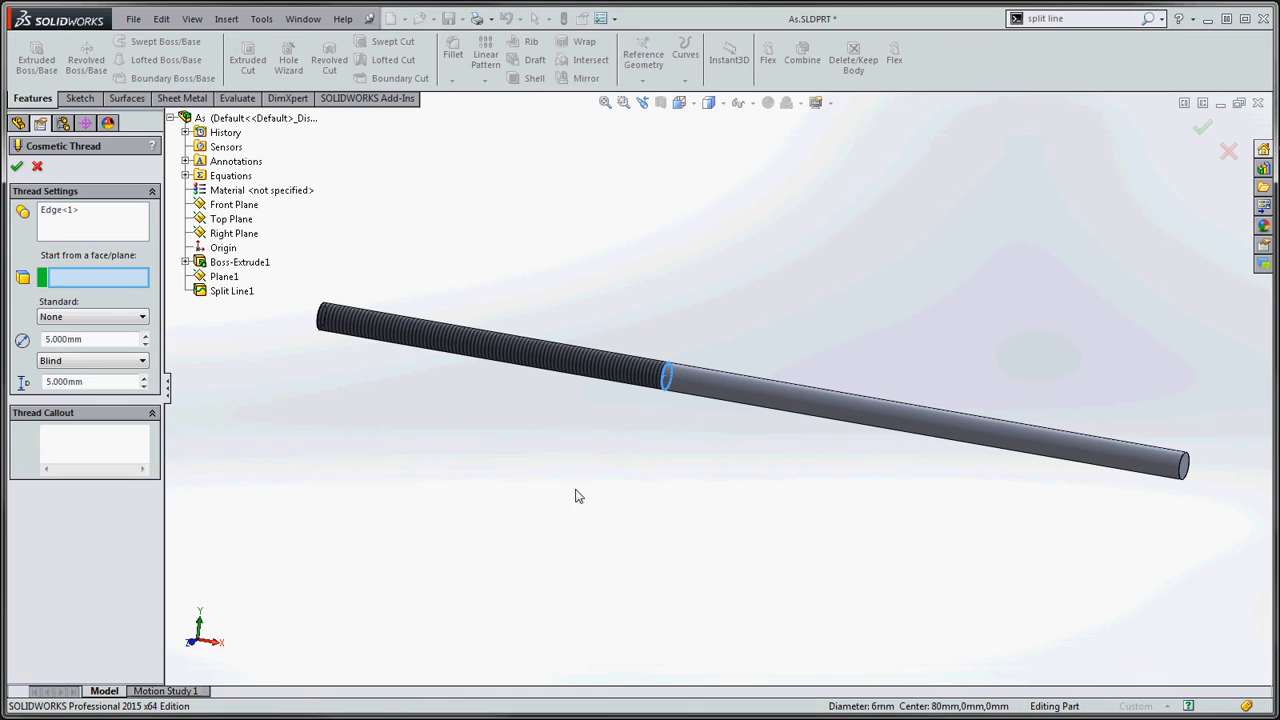
{"action": "mouse_move", "coordinate": [318, 352]}
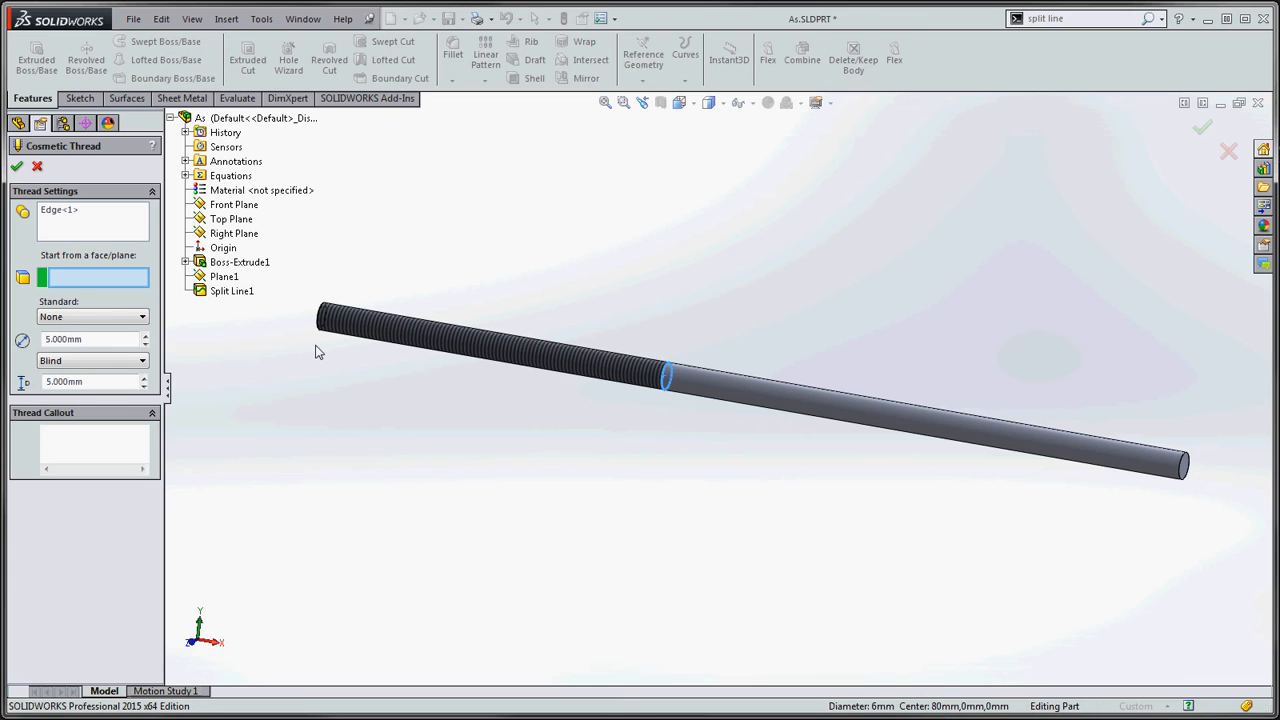
{"action": "mouse_move", "coordinate": [677, 198]}
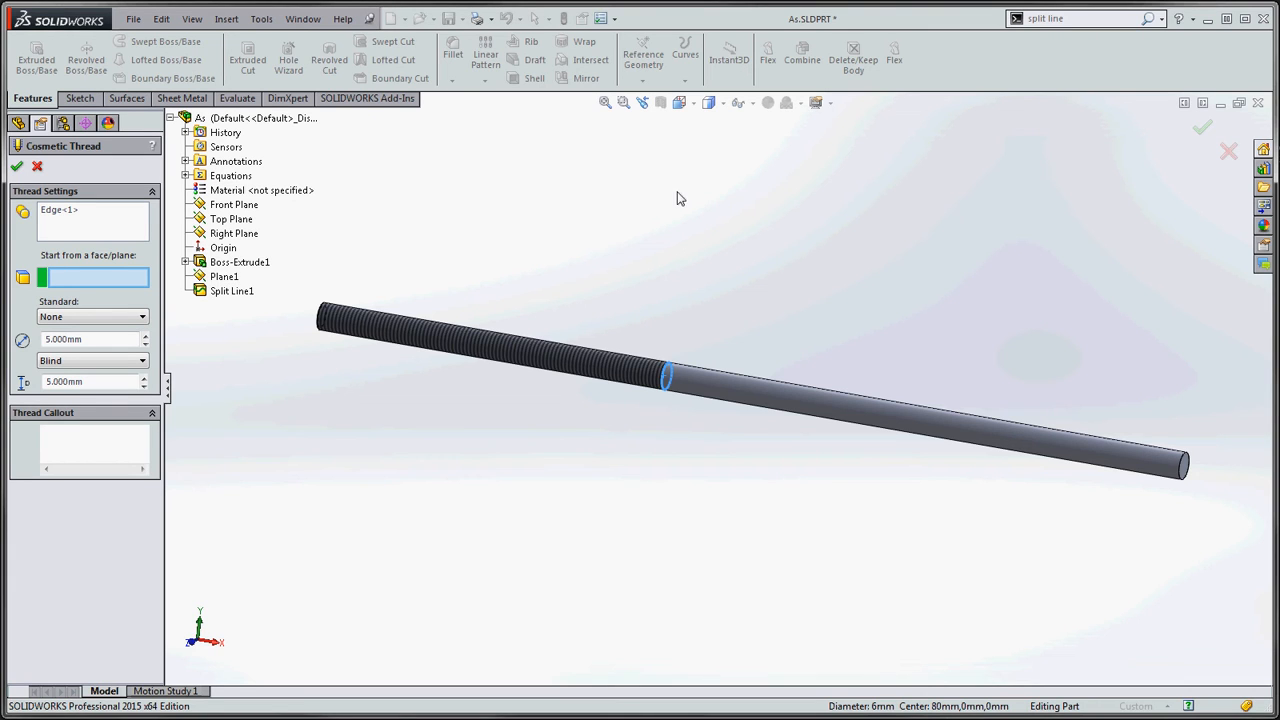
{"action": "mouse_move", "coordinate": [623, 398]}
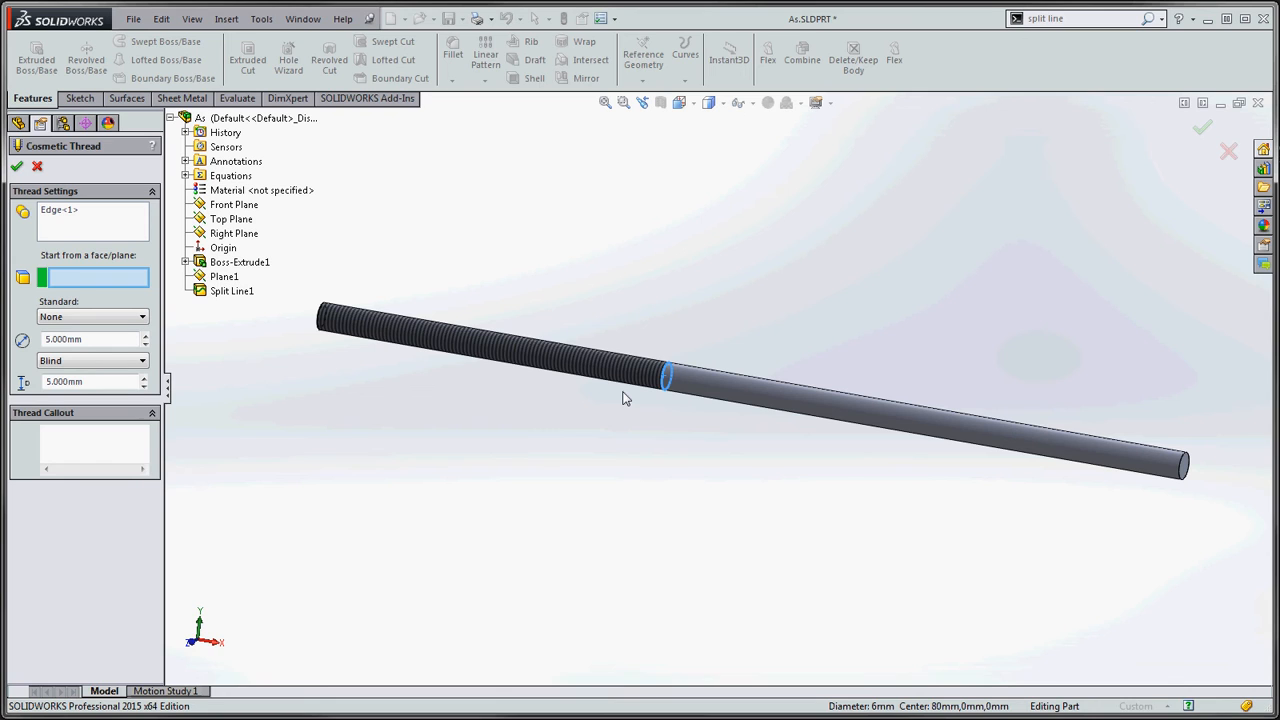
{"action": "mouse_move", "coordinate": [575, 345]}
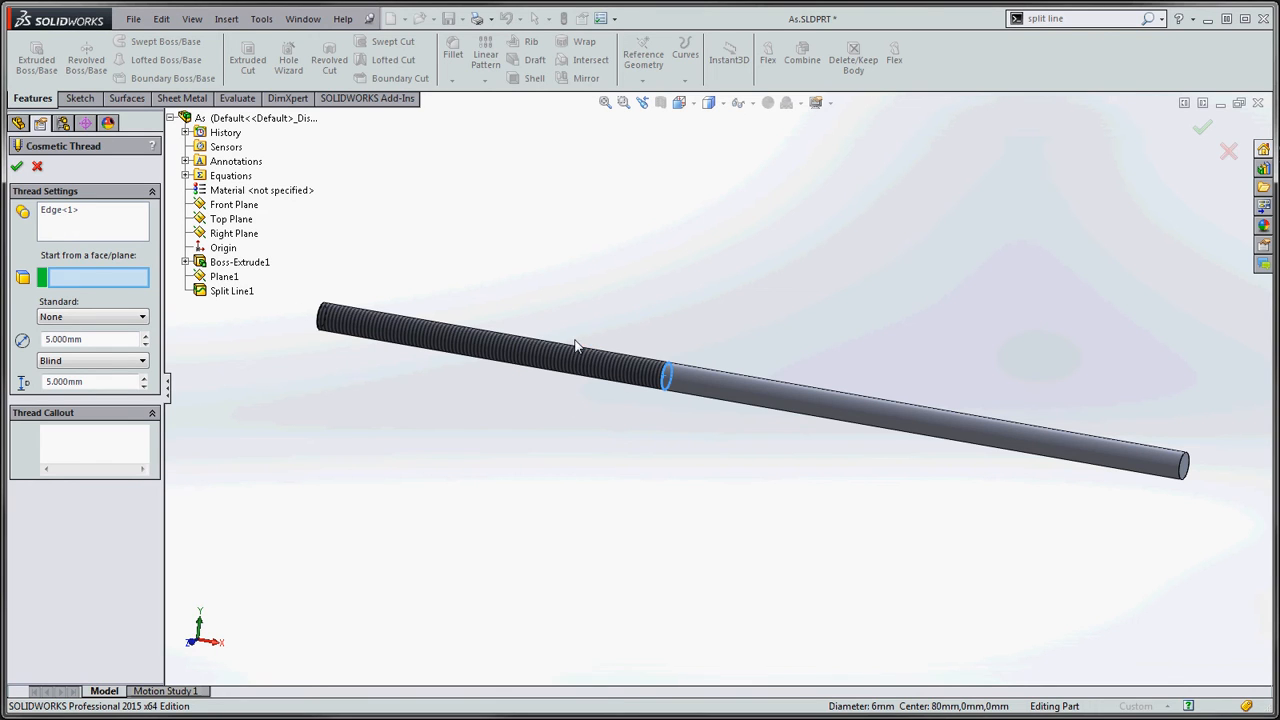
{"action": "mouse_move", "coordinate": [108, 305]}
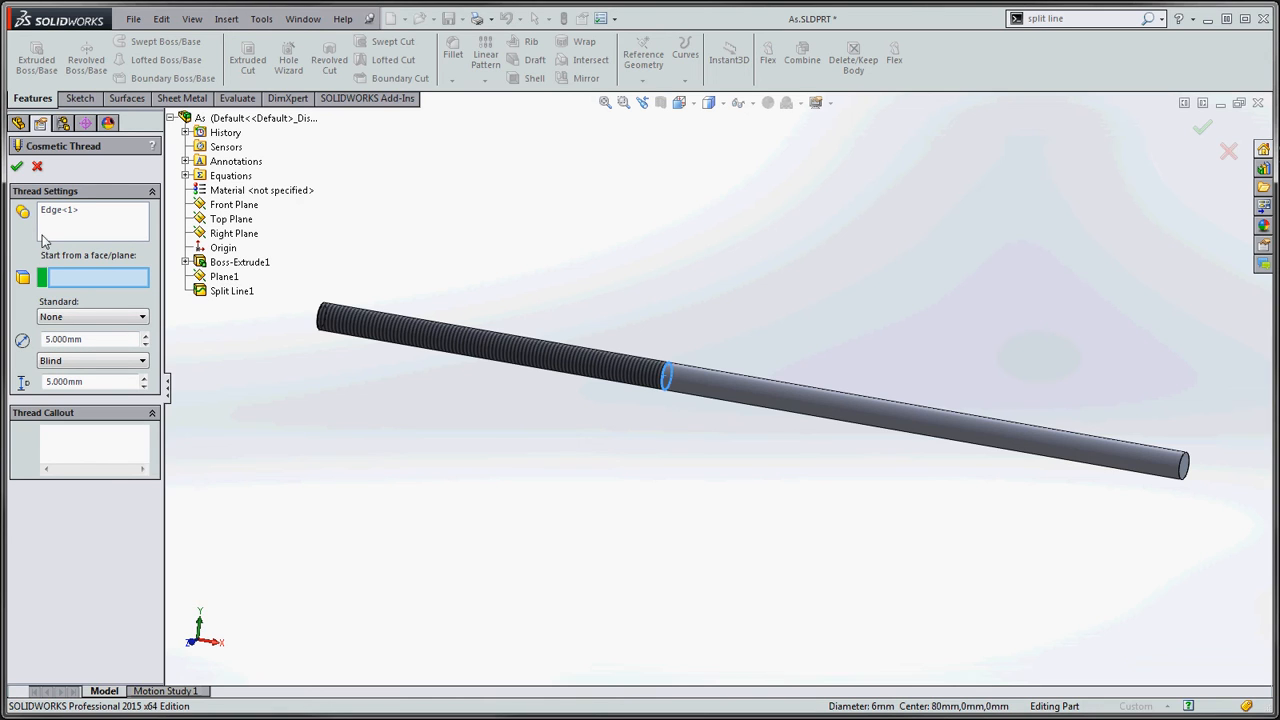
{"action": "mouse_move", "coordinate": [449, 330]}
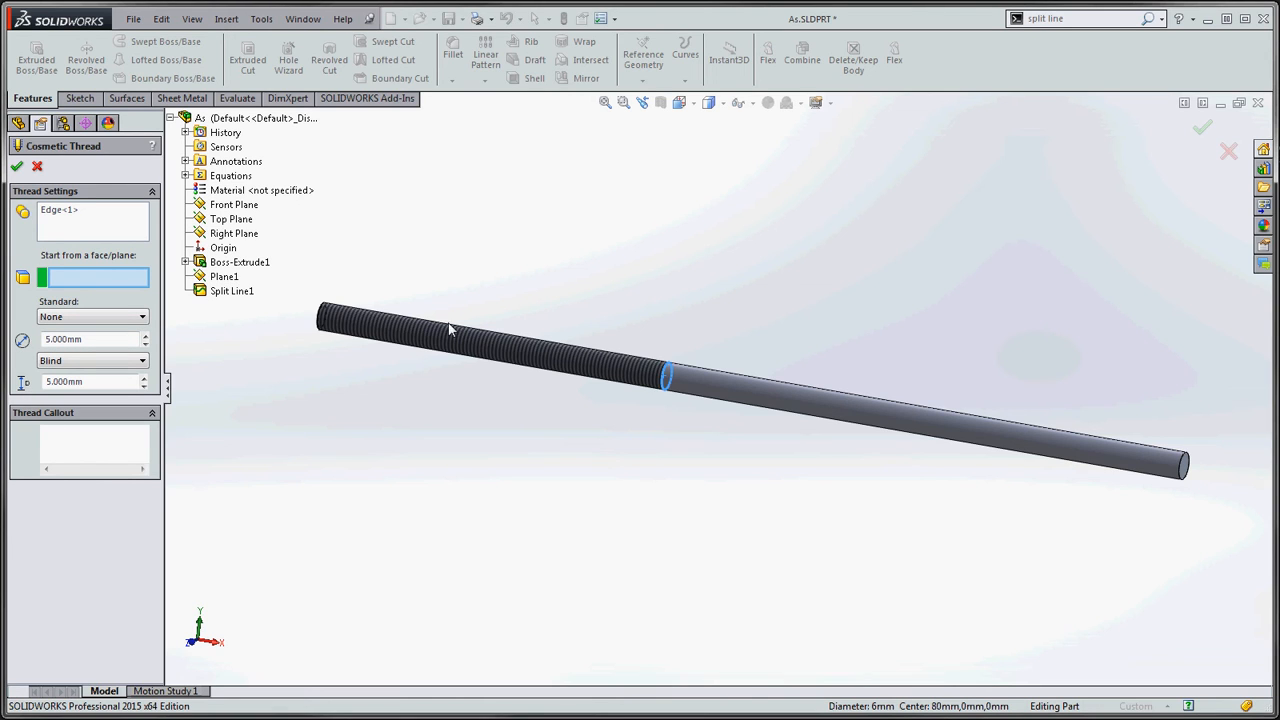
{"action": "mouse_move", "coordinate": [703, 373]}
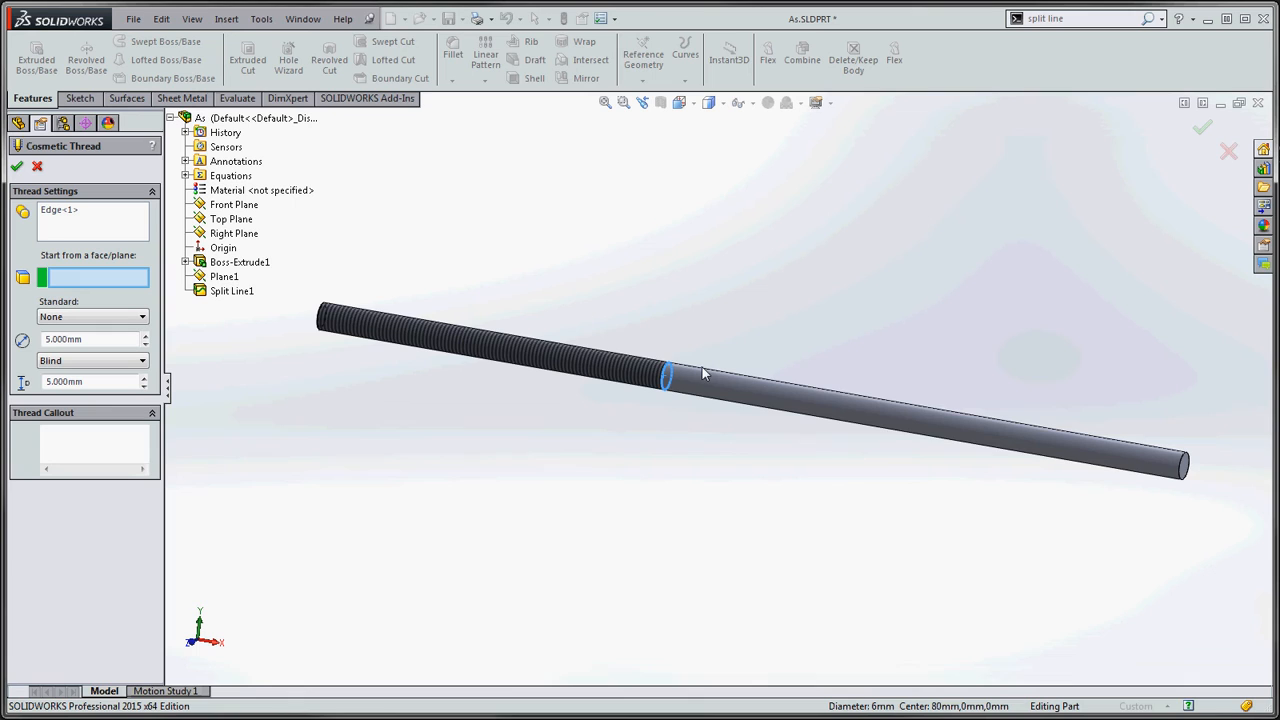
{"action": "mouse_move", "coordinate": [808, 349]}
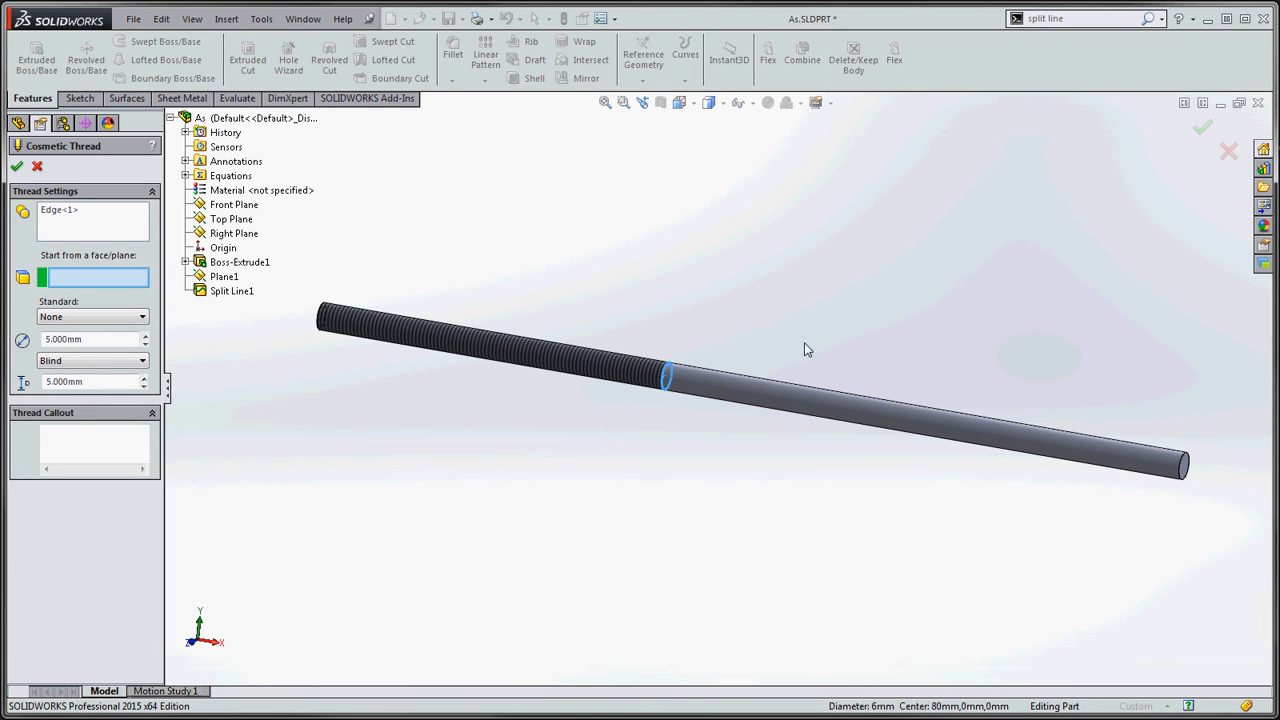
{"action": "mouse_move", "coordinate": [889, 498]}
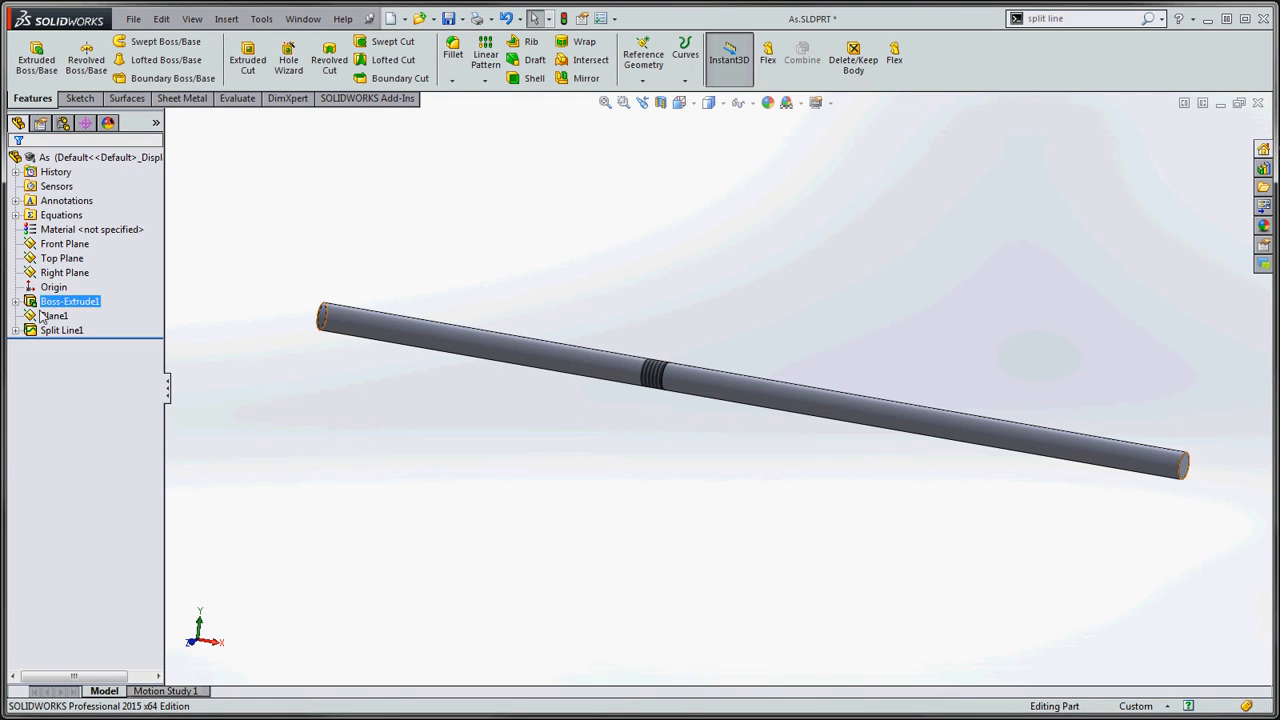
Delete Cosmetic Thread1 from under Split Line1, leaving the rod unthreaded
{"action": "left_click", "coordinate": [53, 315]}
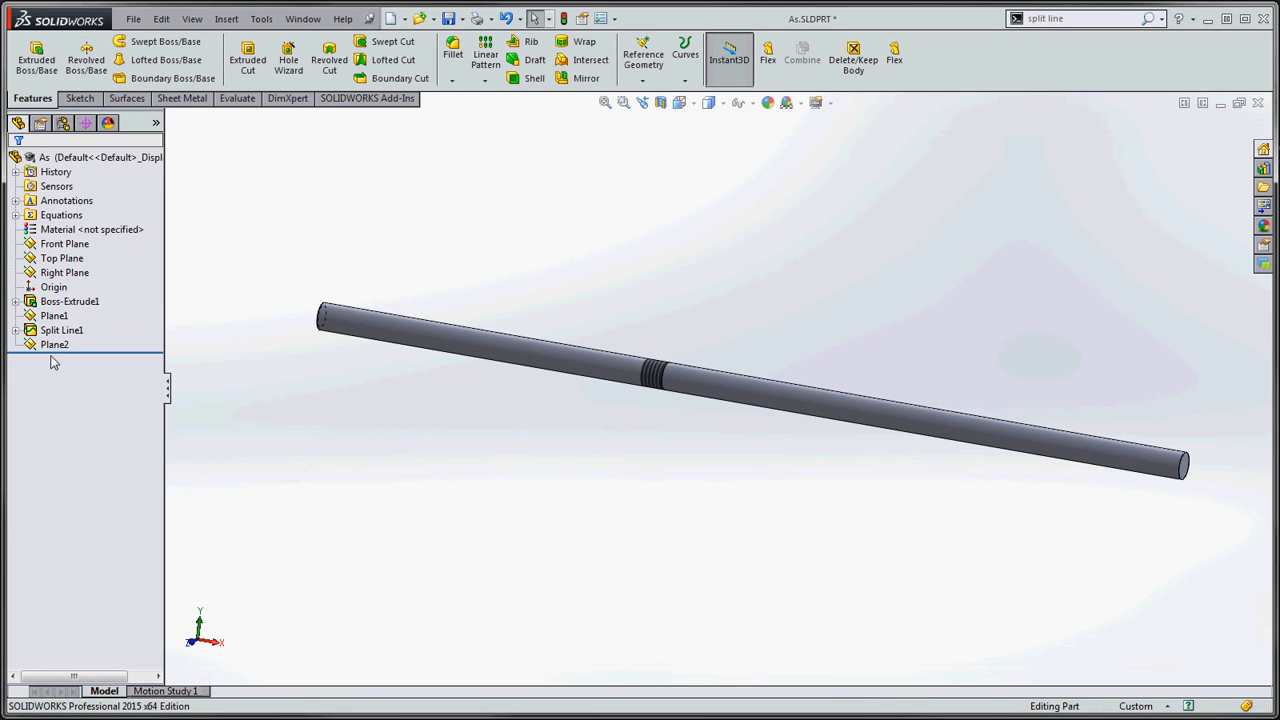
{"action": "left_click", "coordinate": [62, 330]}
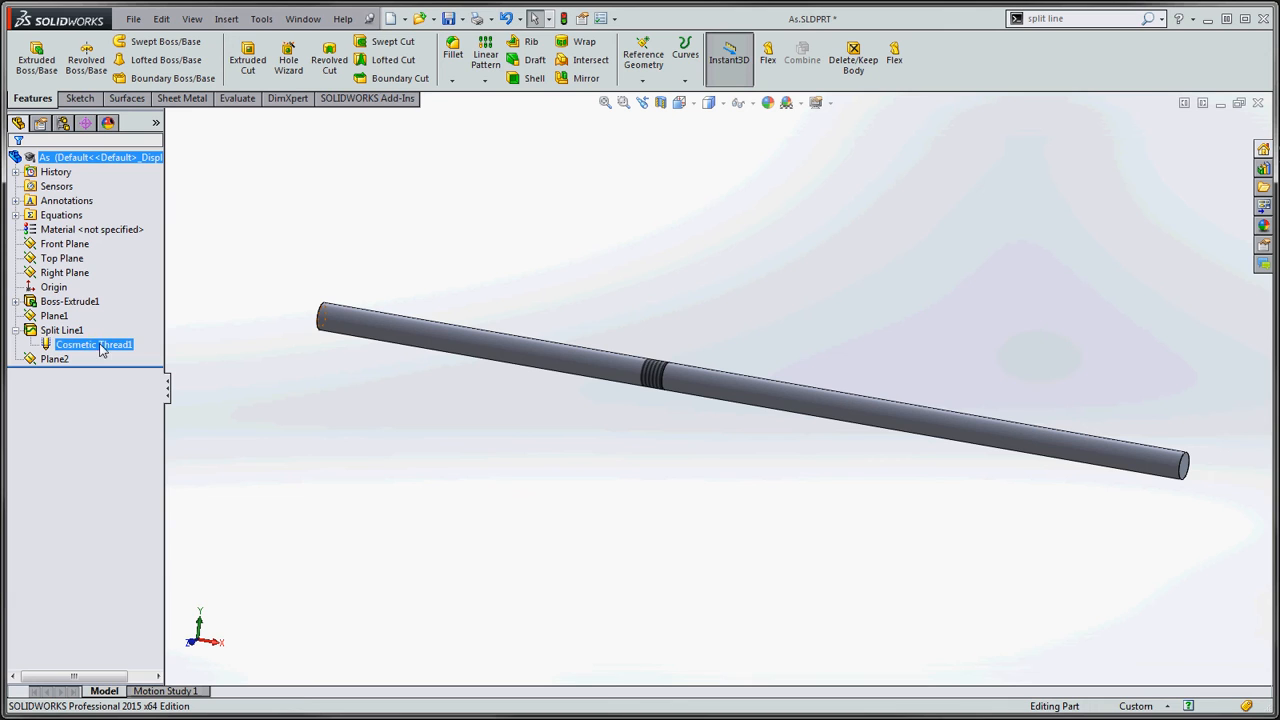
{"action": "right_click", "coordinate": [93, 344]}
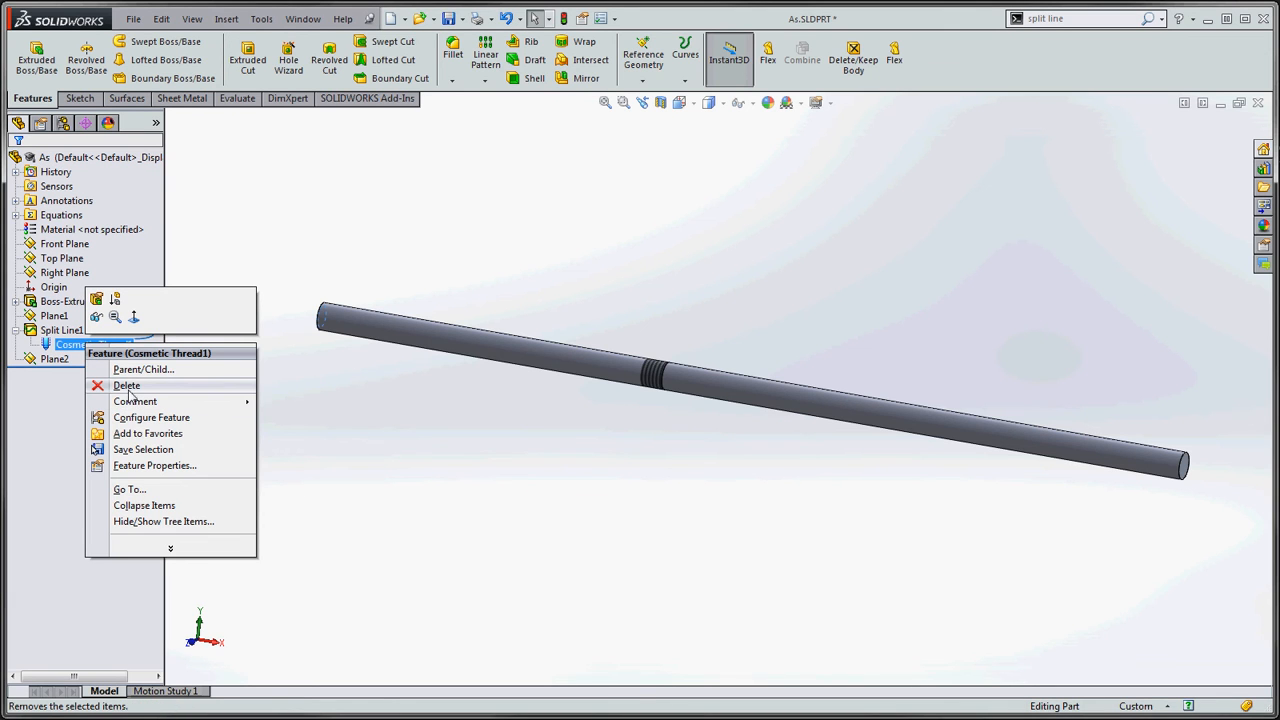
{"action": "left_click", "coordinate": [126, 385]}
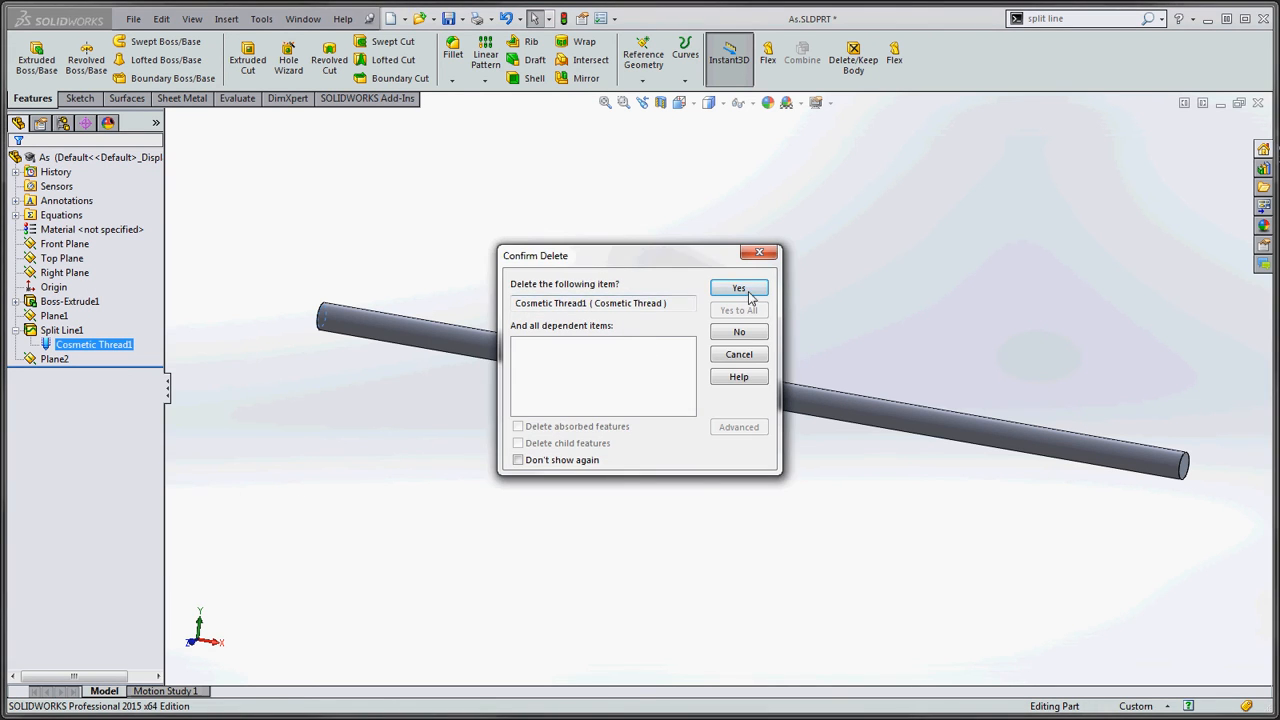
{"action": "left_click", "coordinate": [738, 288]}
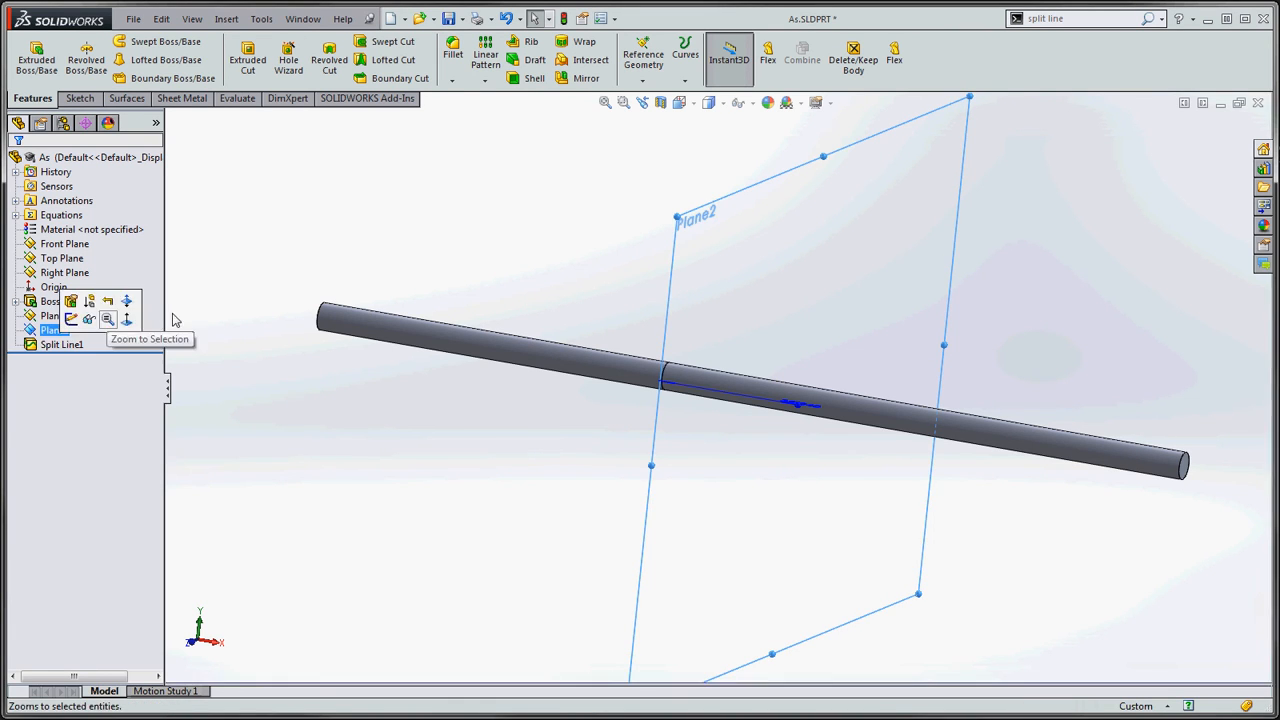
Start a second split line on the rod face using Plane2
{"action": "left_click", "coordinate": [54, 330]}
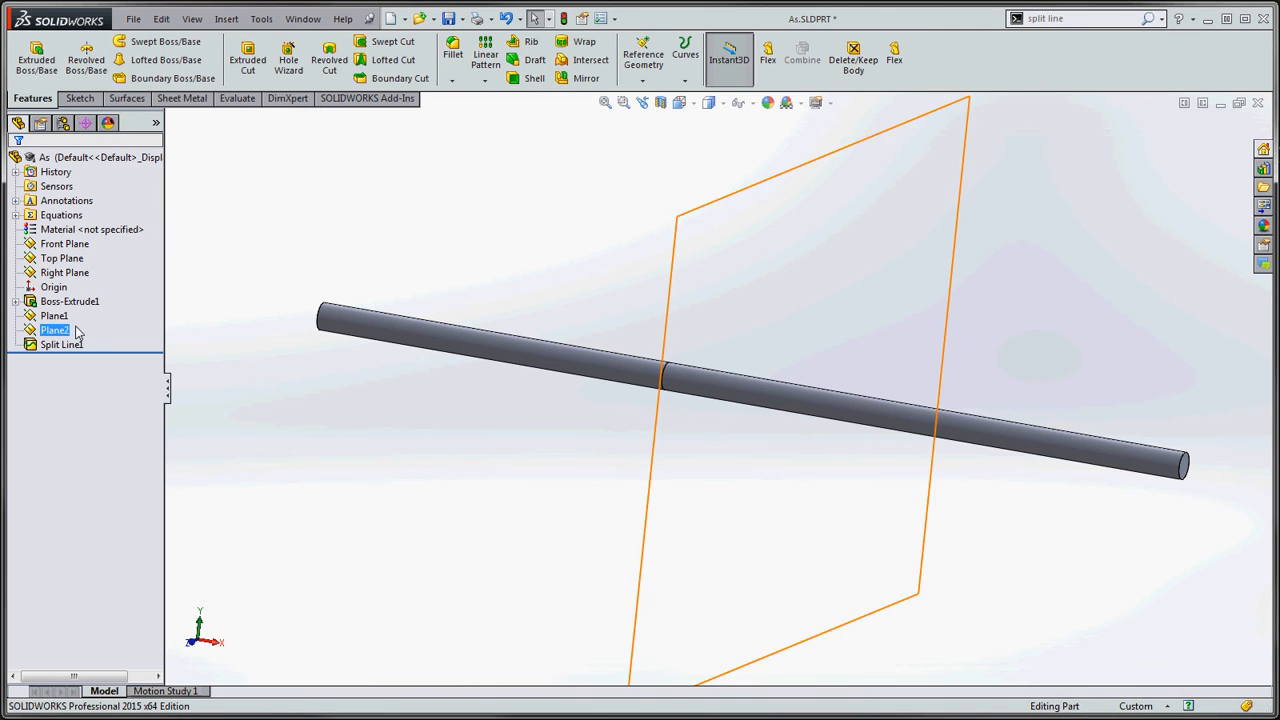
{"action": "left_click", "coordinate": [54, 330]}
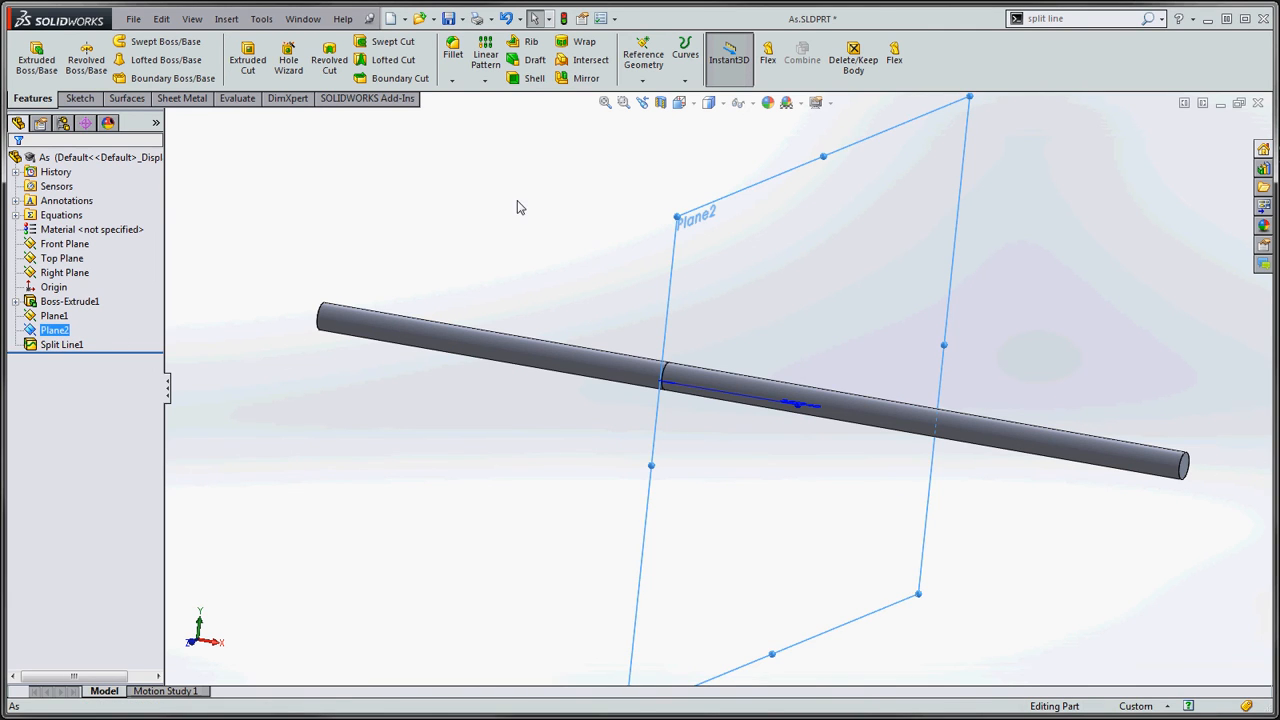
{"action": "left_click", "coordinate": [685, 54]}
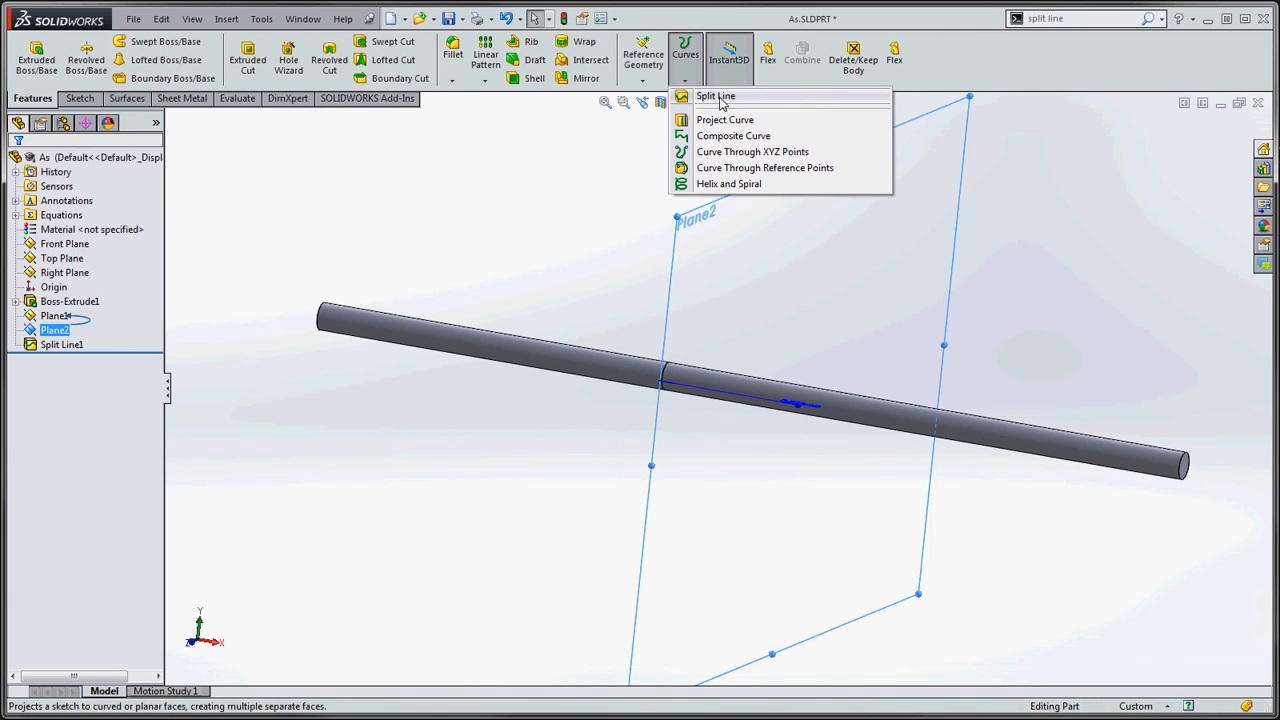
{"action": "left_click", "coordinate": [716, 95]}
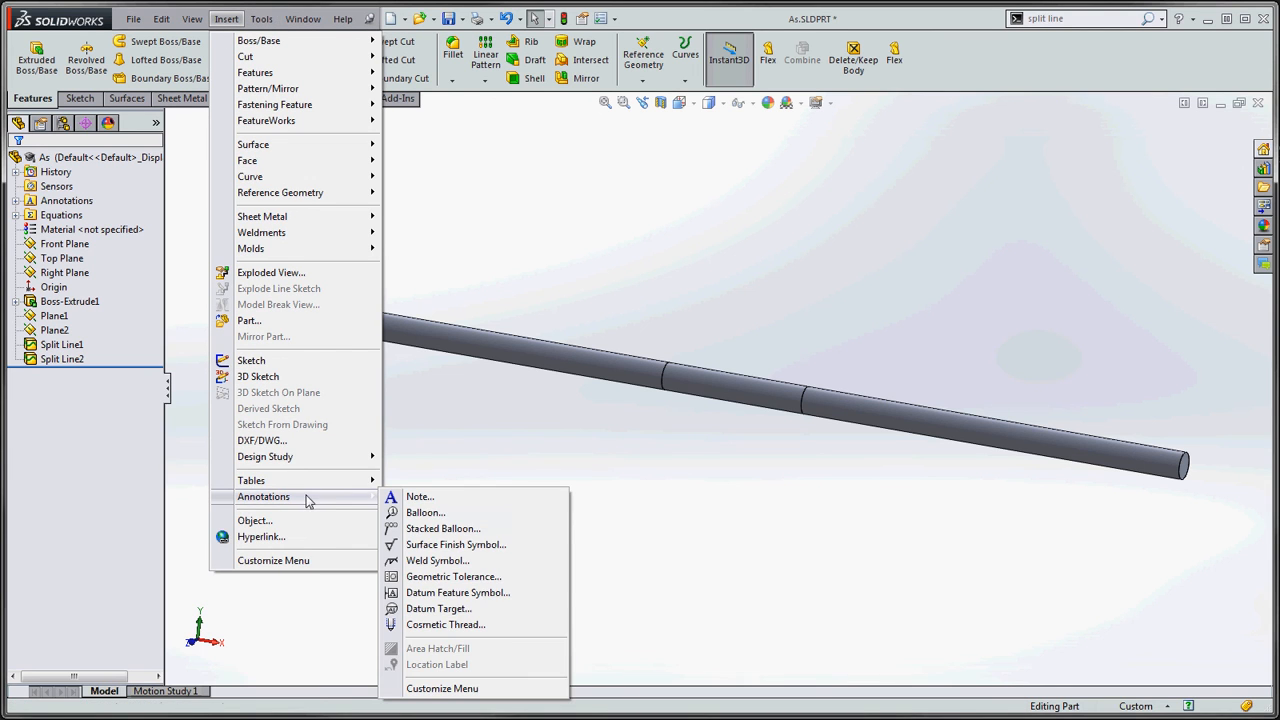
Add a 5 mm cosmetic thread starting at the circular edge of Split Line2
{"action": "left_click", "coordinate": [445, 624]}
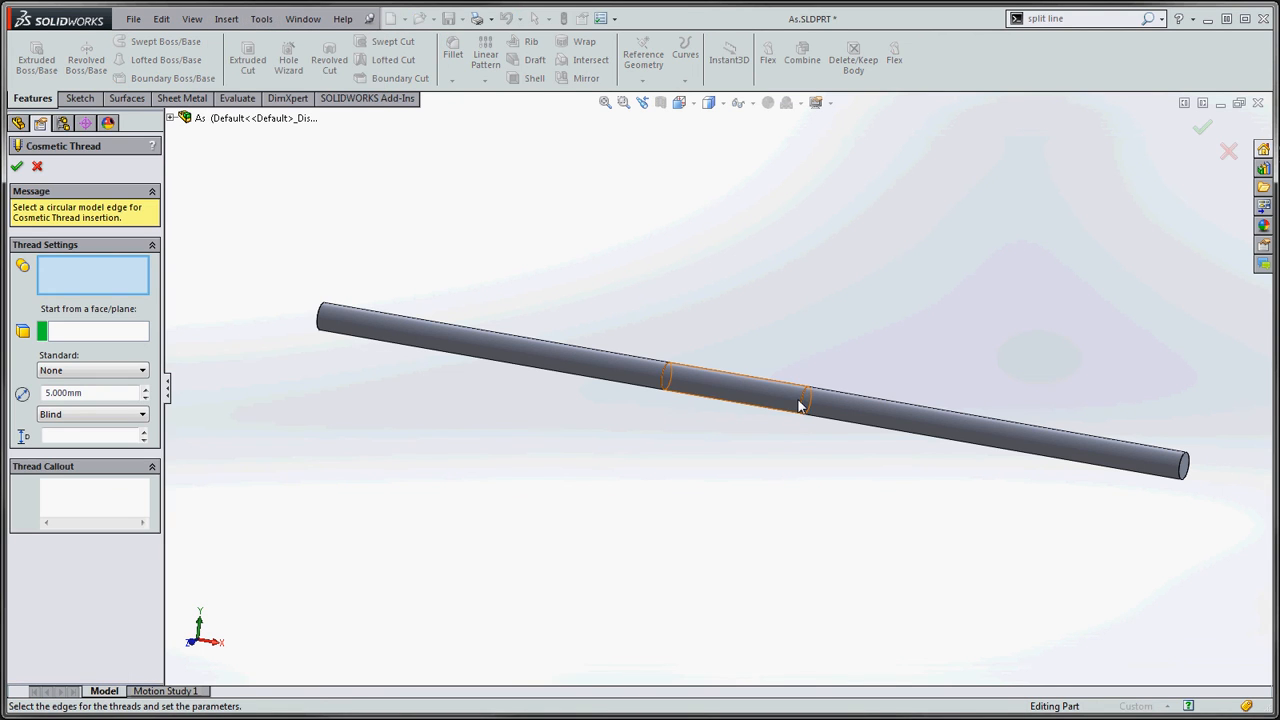
{"action": "left_click", "coordinate": [800, 400]}
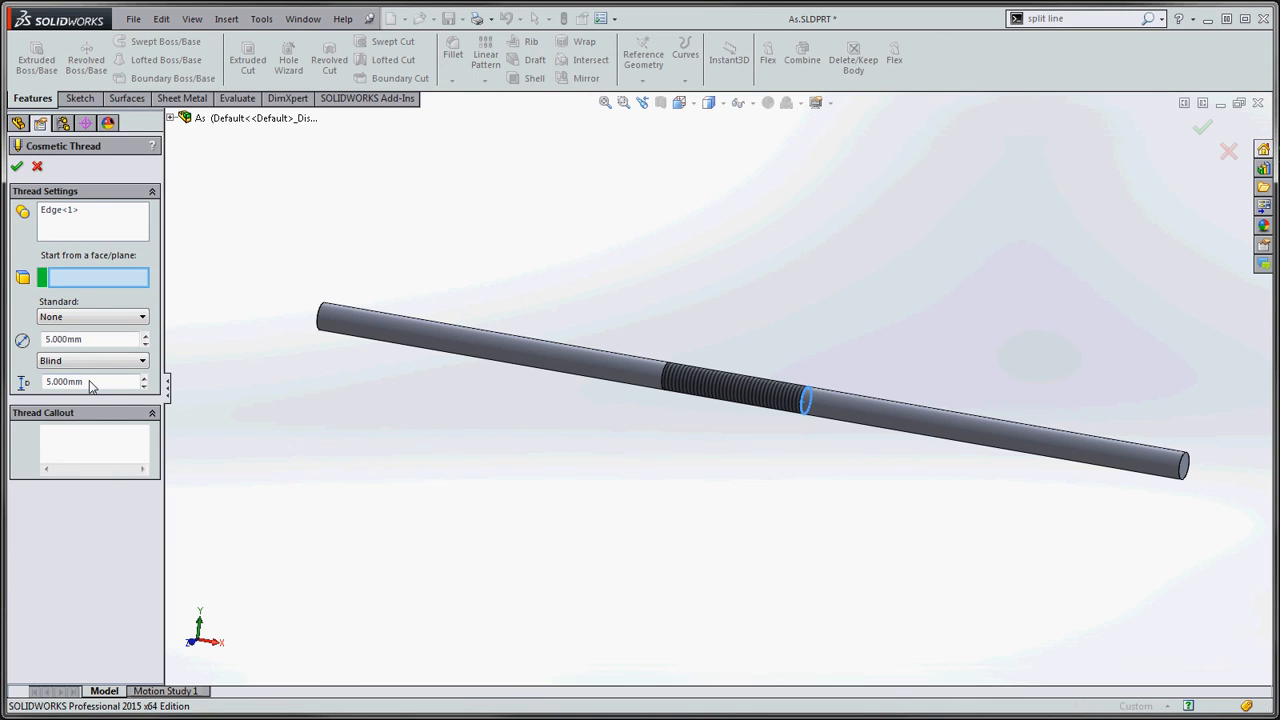
{"action": "mouse_move", "coordinate": [630, 408]}
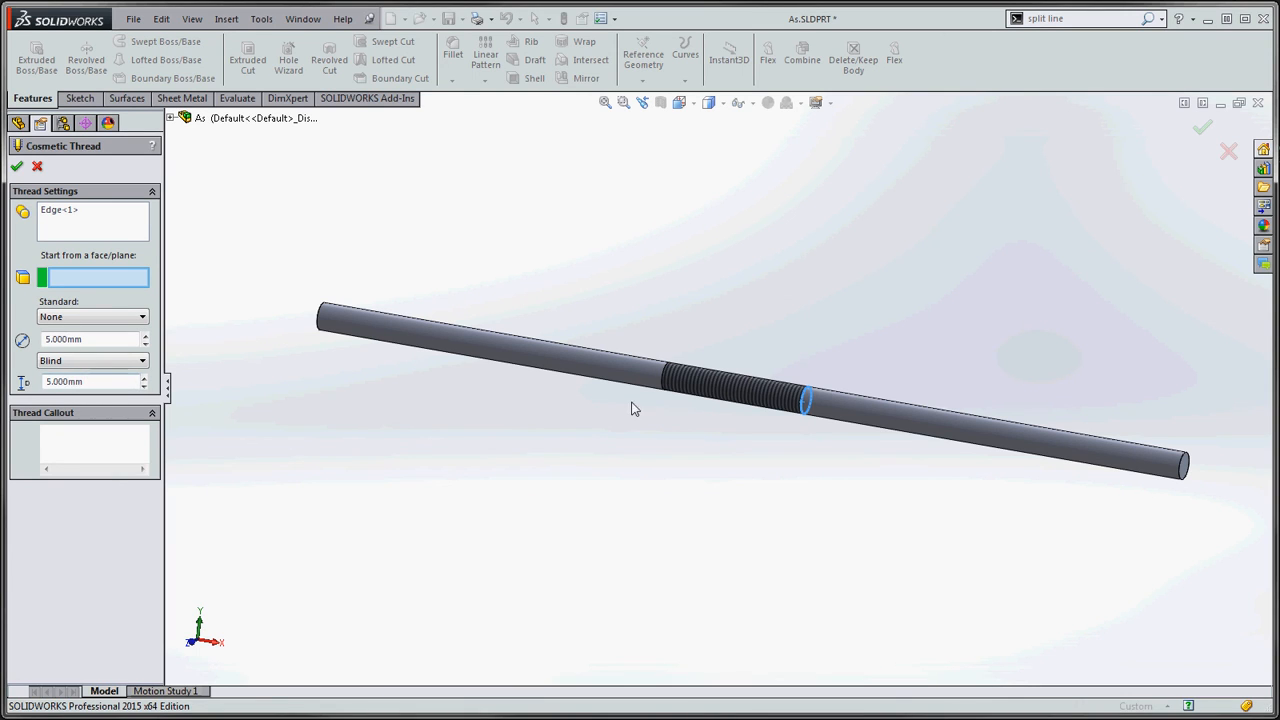
{"action": "mouse_move", "coordinate": [724, 398]}
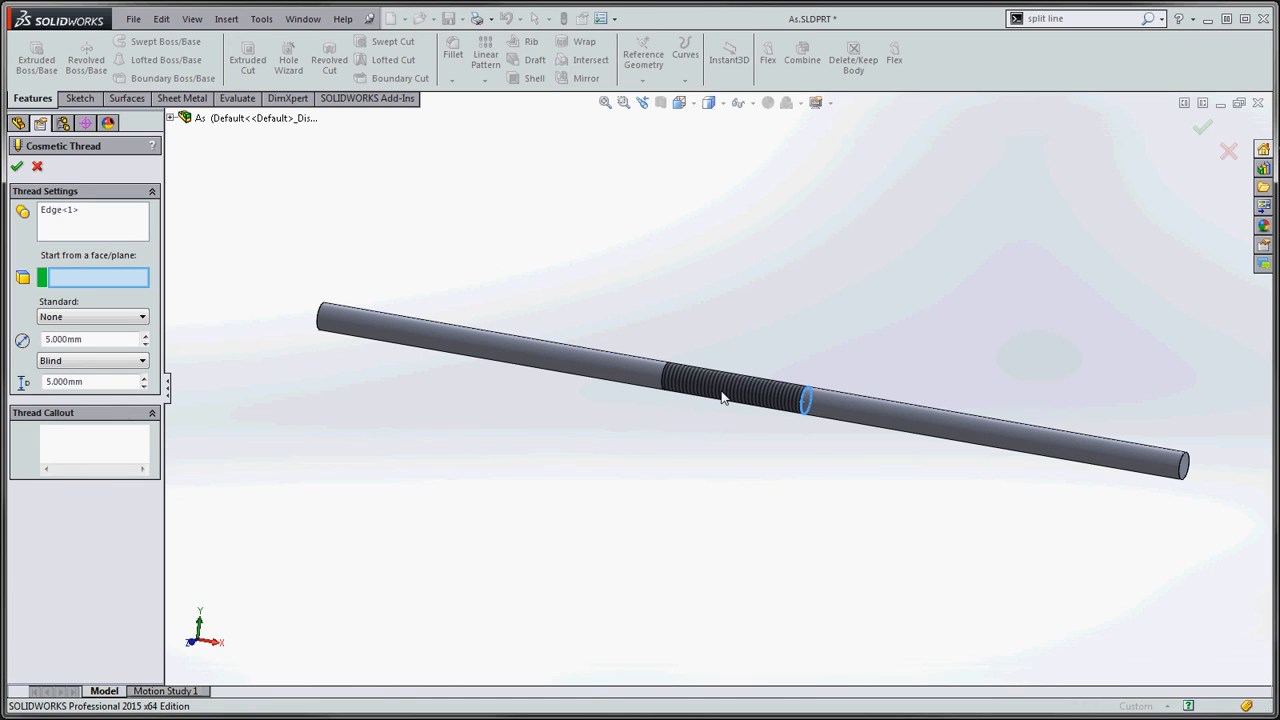
{"action": "mouse_move", "coordinate": [714, 368]}
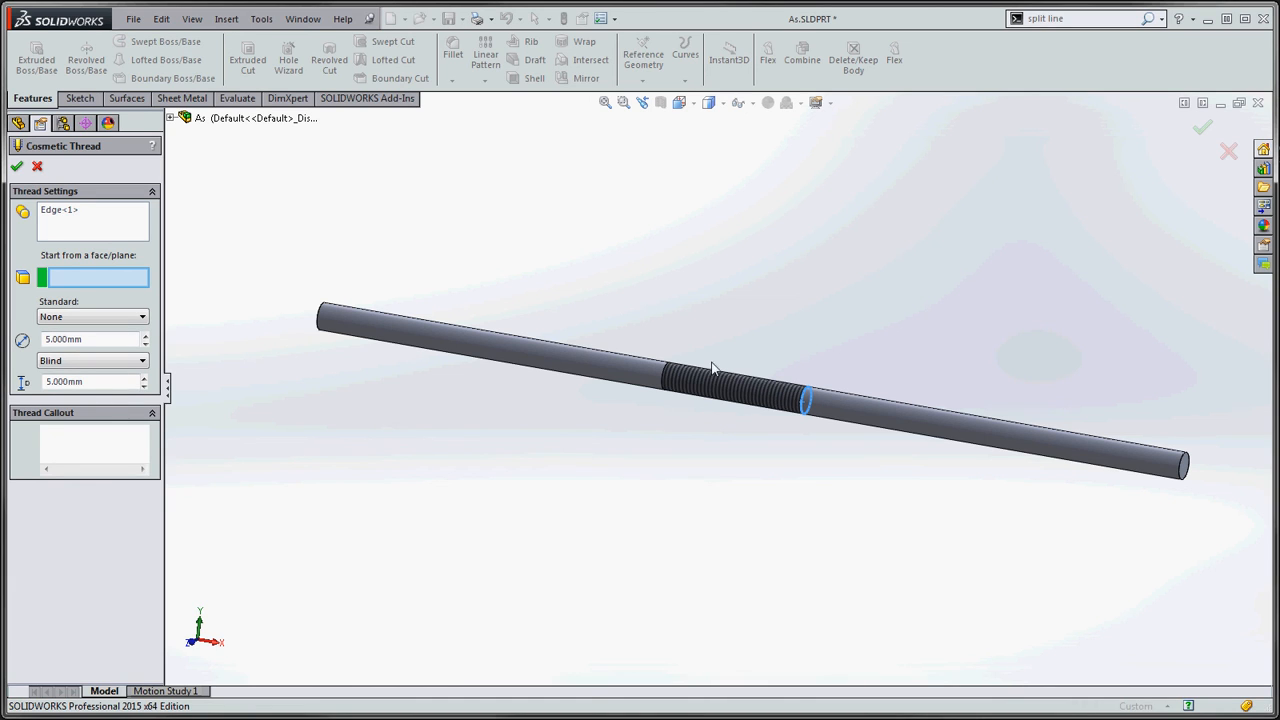
{"action": "mouse_move", "coordinate": [671, 481]}
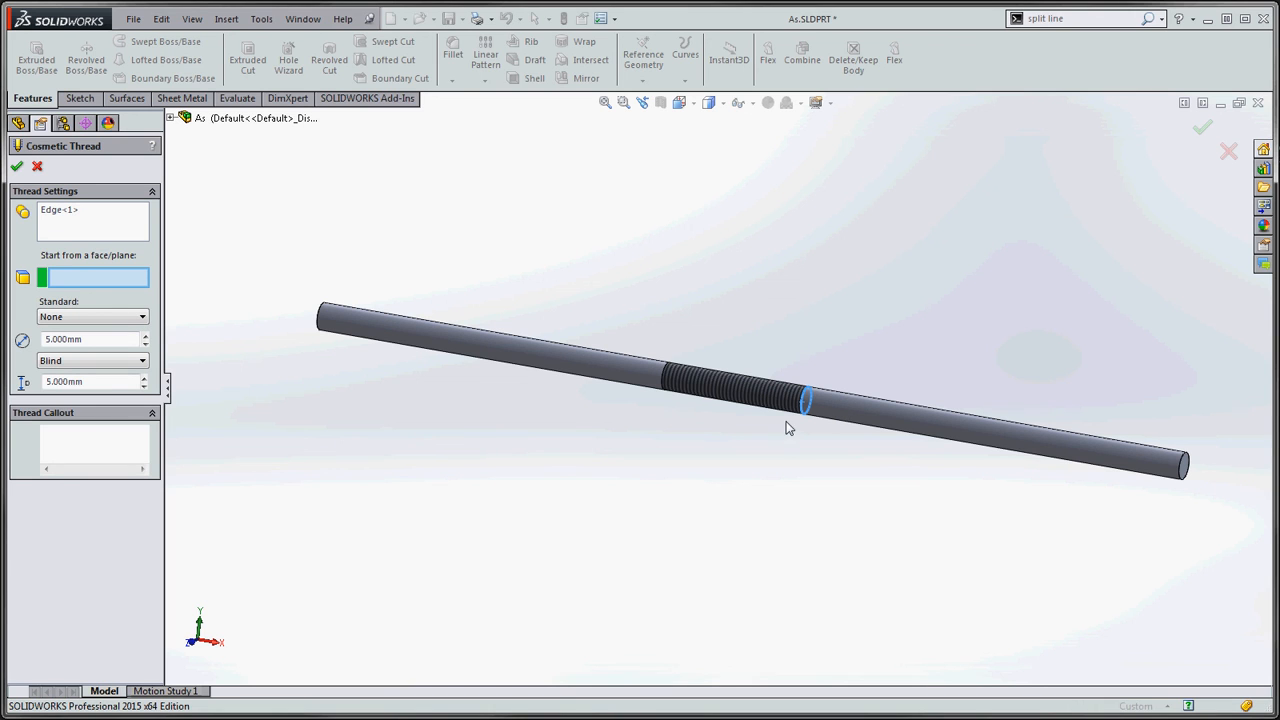
{"action": "left_click", "coordinate": [17, 166]}
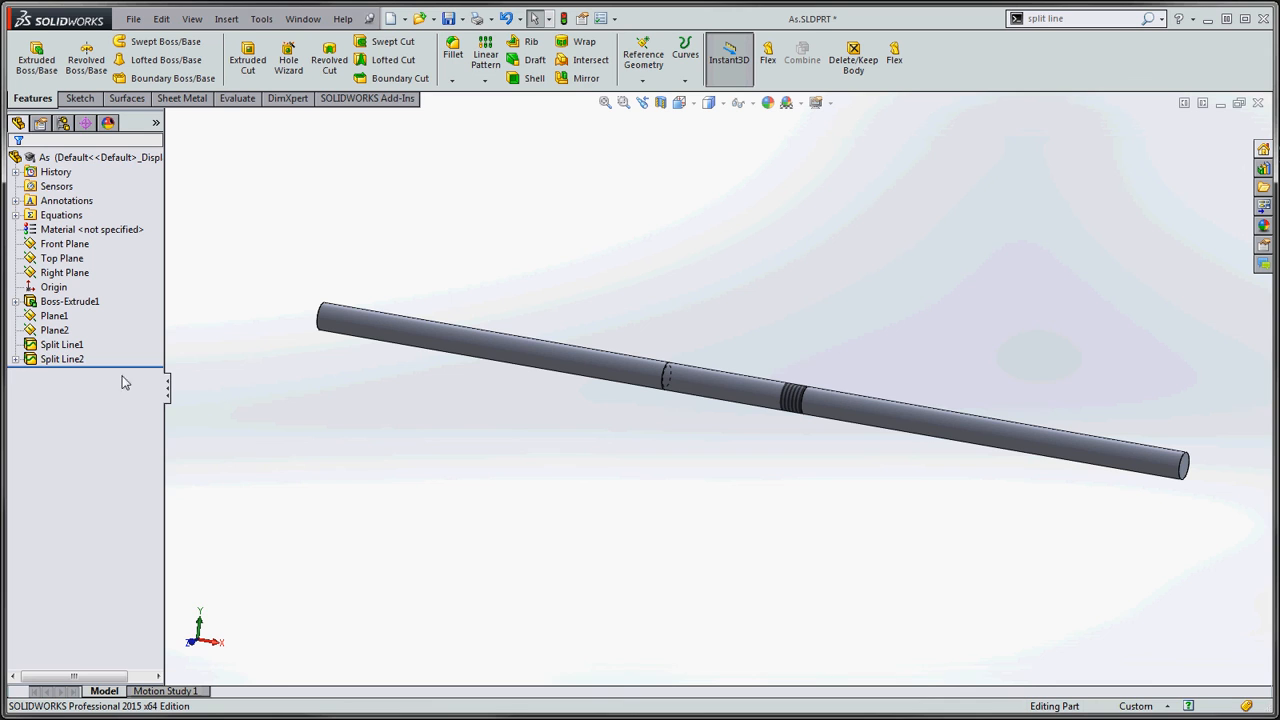
Change Cosmetic Thread2's end condition from Blind to Up to Next
{"action": "right_click", "coordinate": [95, 373]}
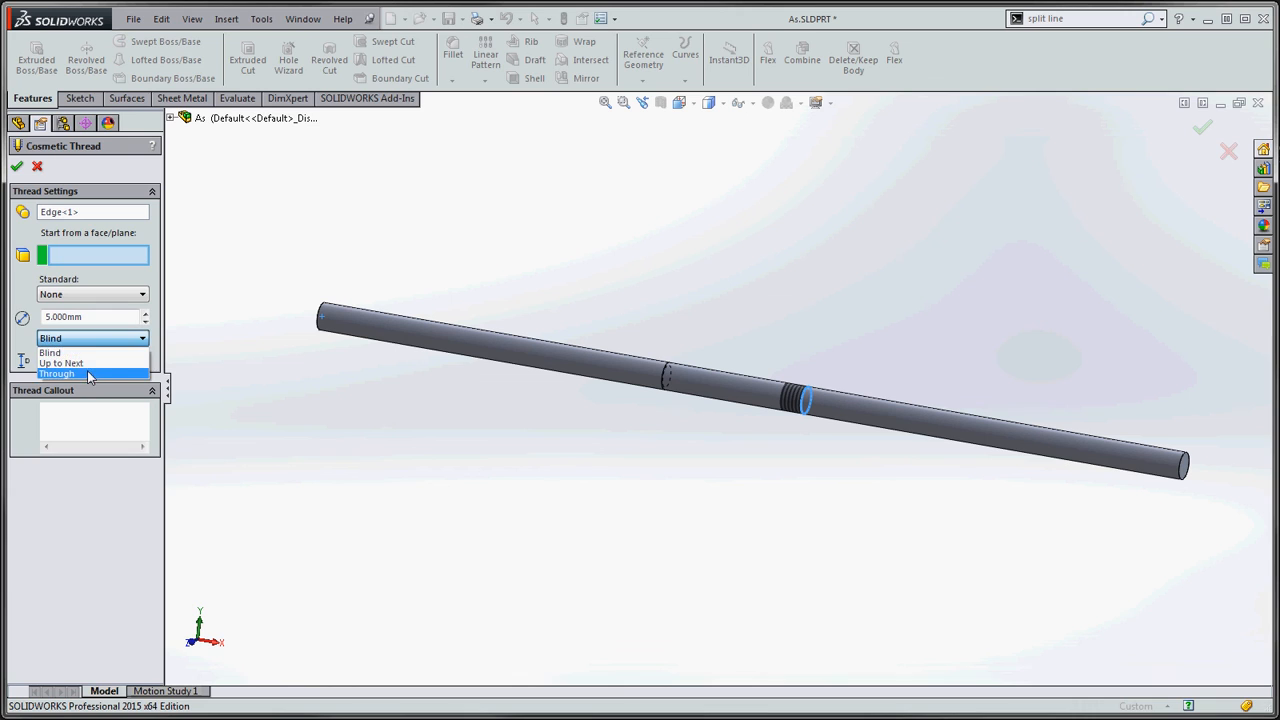
{"action": "left_click", "coordinate": [62, 362]}
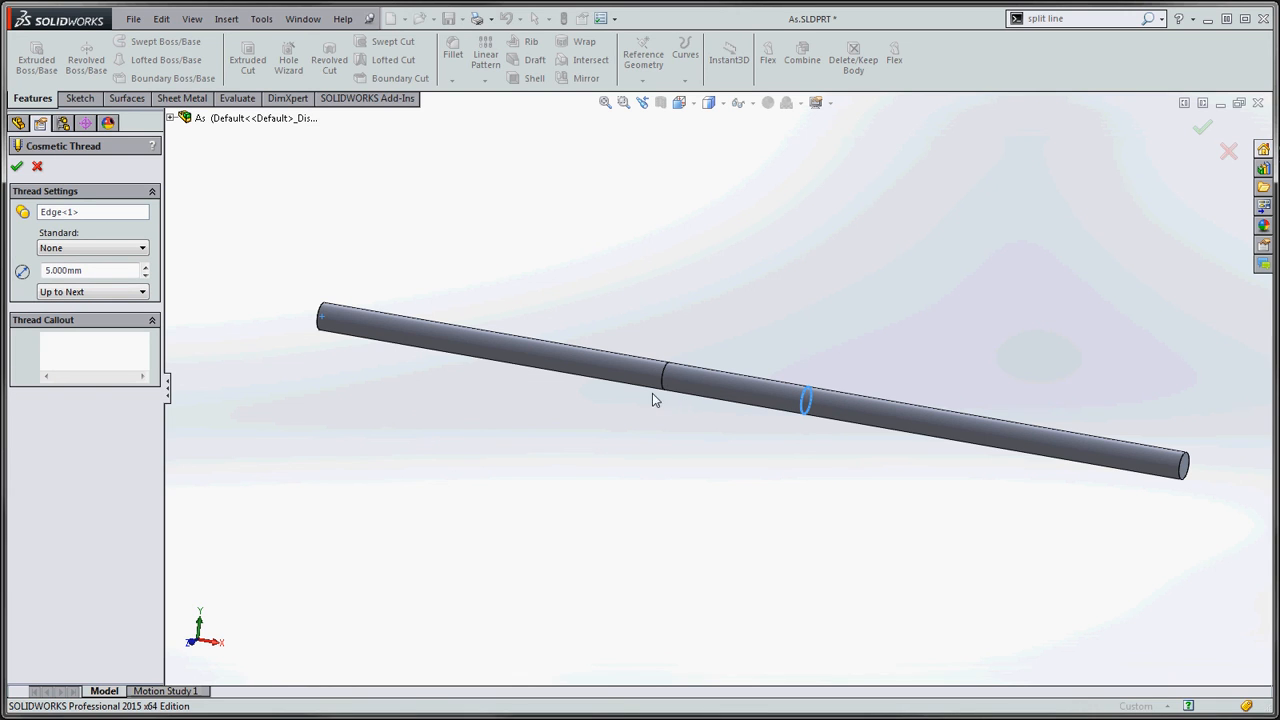
{"action": "mouse_move", "coordinate": [818, 449]}
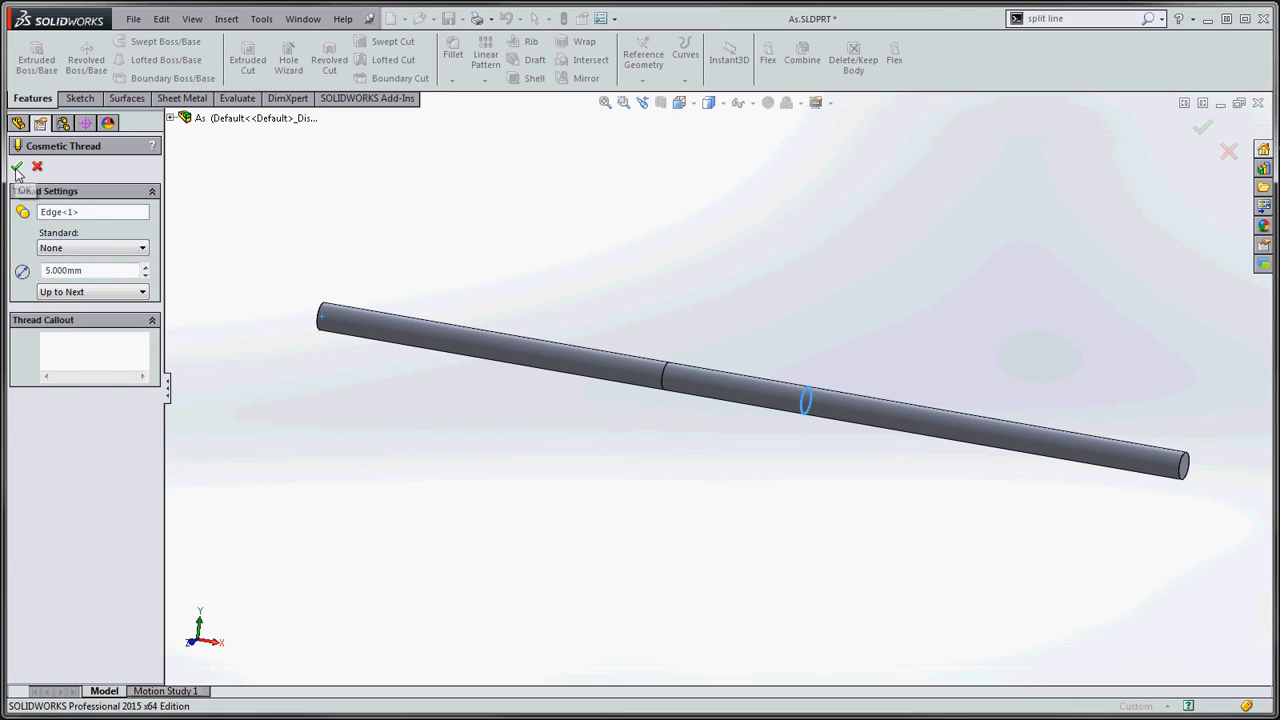
{"action": "left_click", "coordinate": [17, 167]}
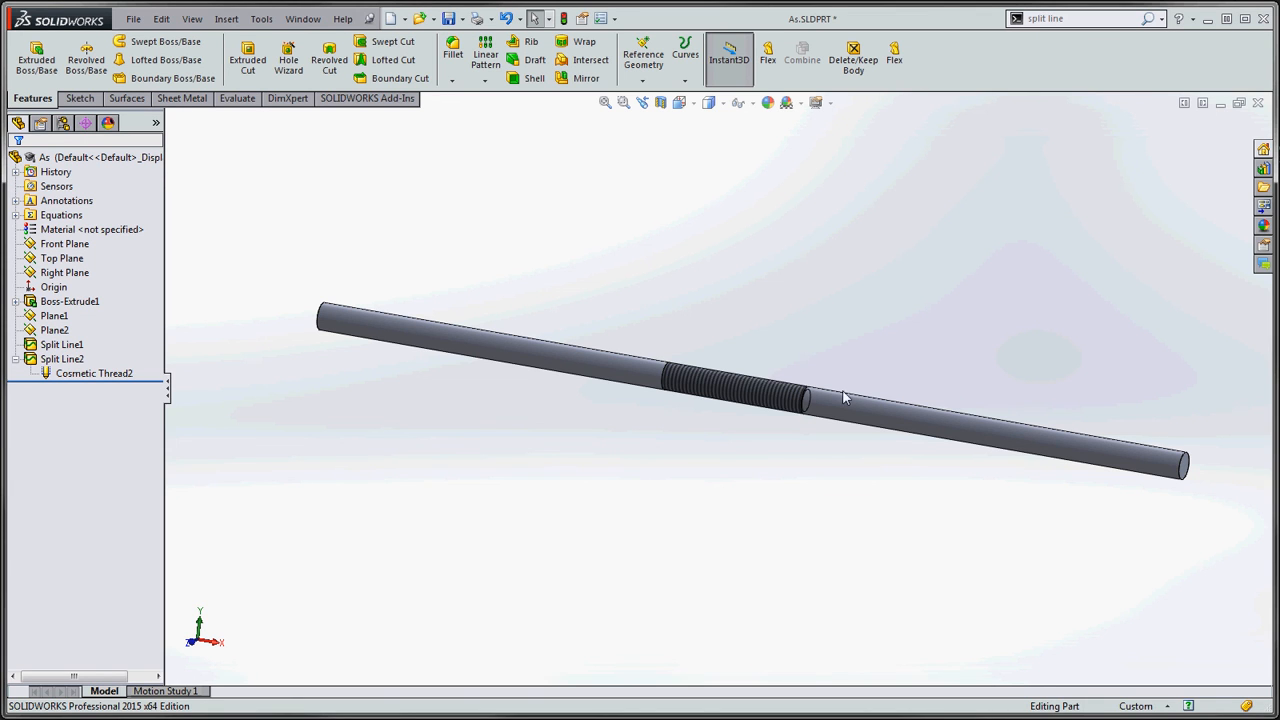
{"action": "mouse_move", "coordinate": [788, 445]}
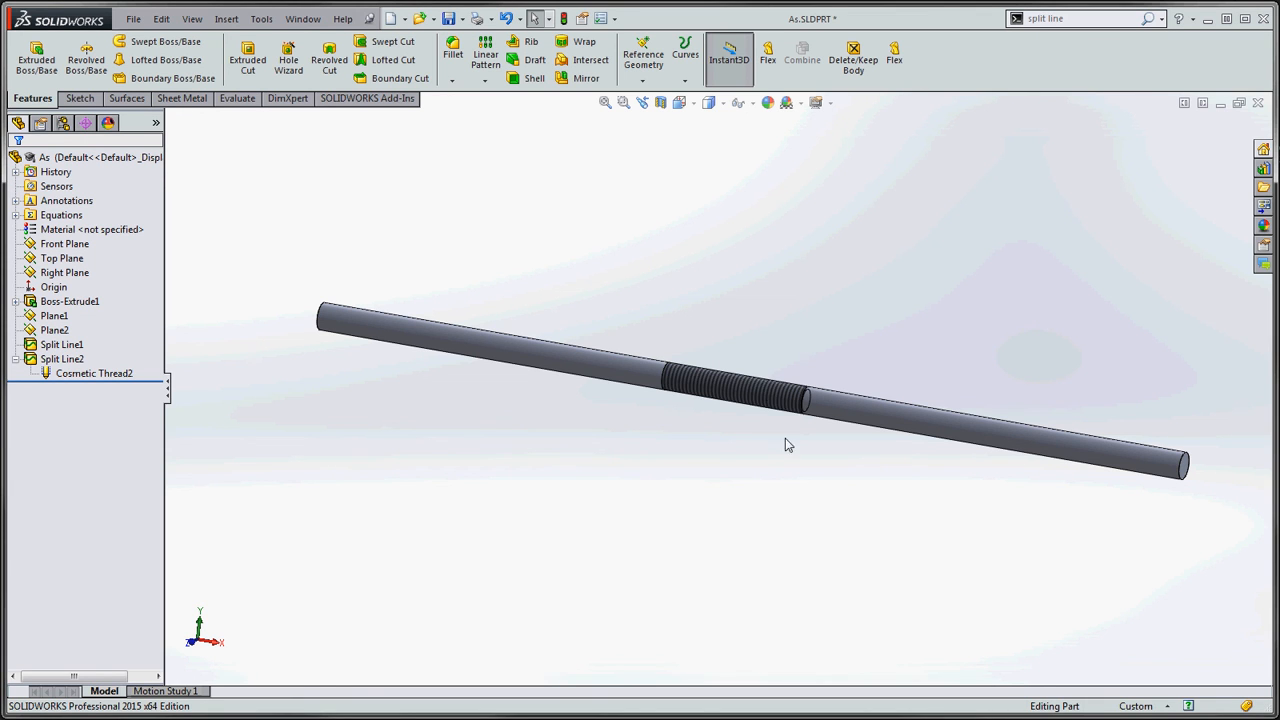
{"action": "mouse_move", "coordinate": [773, 453]}
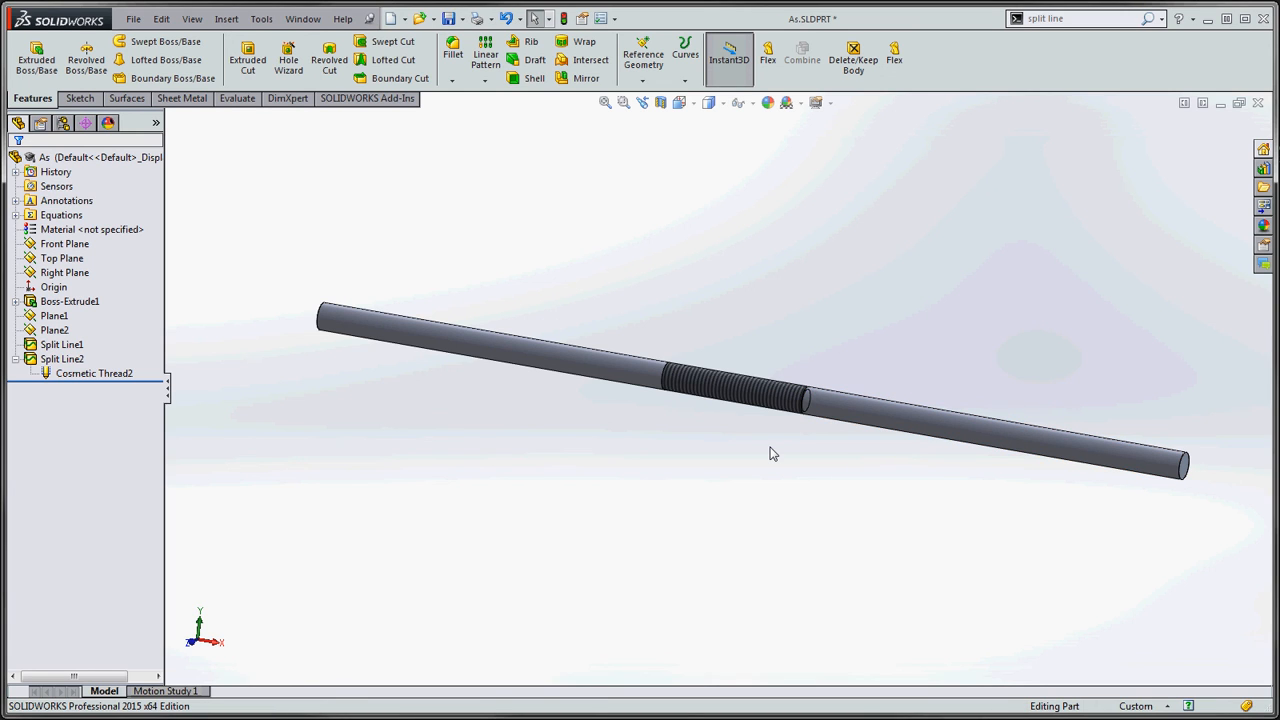
{"action": "mouse_move", "coordinate": [568, 369]}
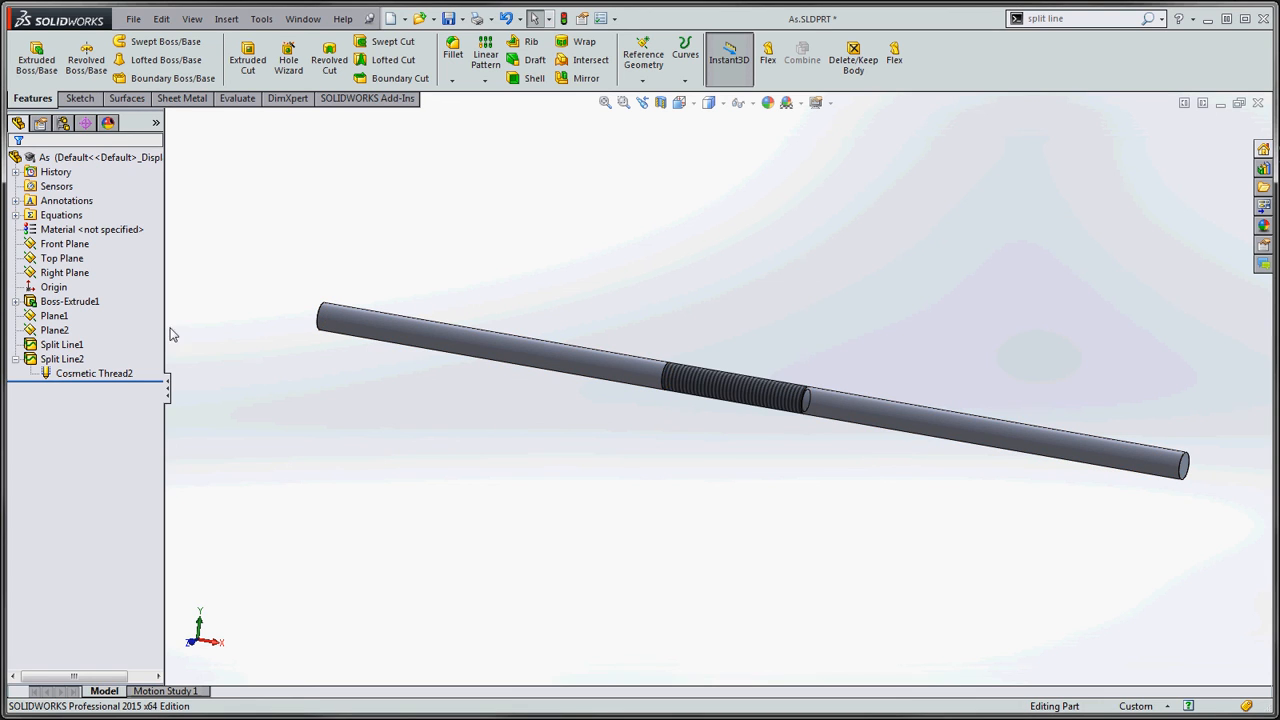
{"action": "left_click", "coordinate": [67, 200]}
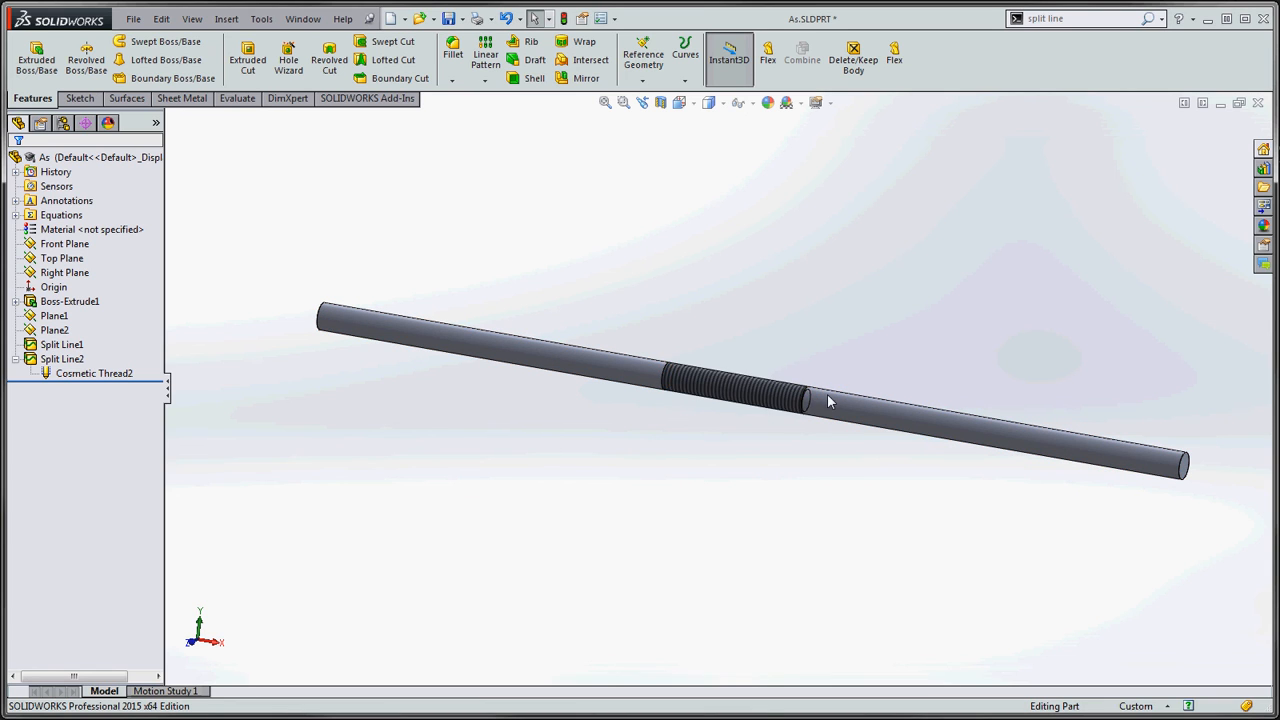
{"action": "mouse_move", "coordinate": [806, 408]}
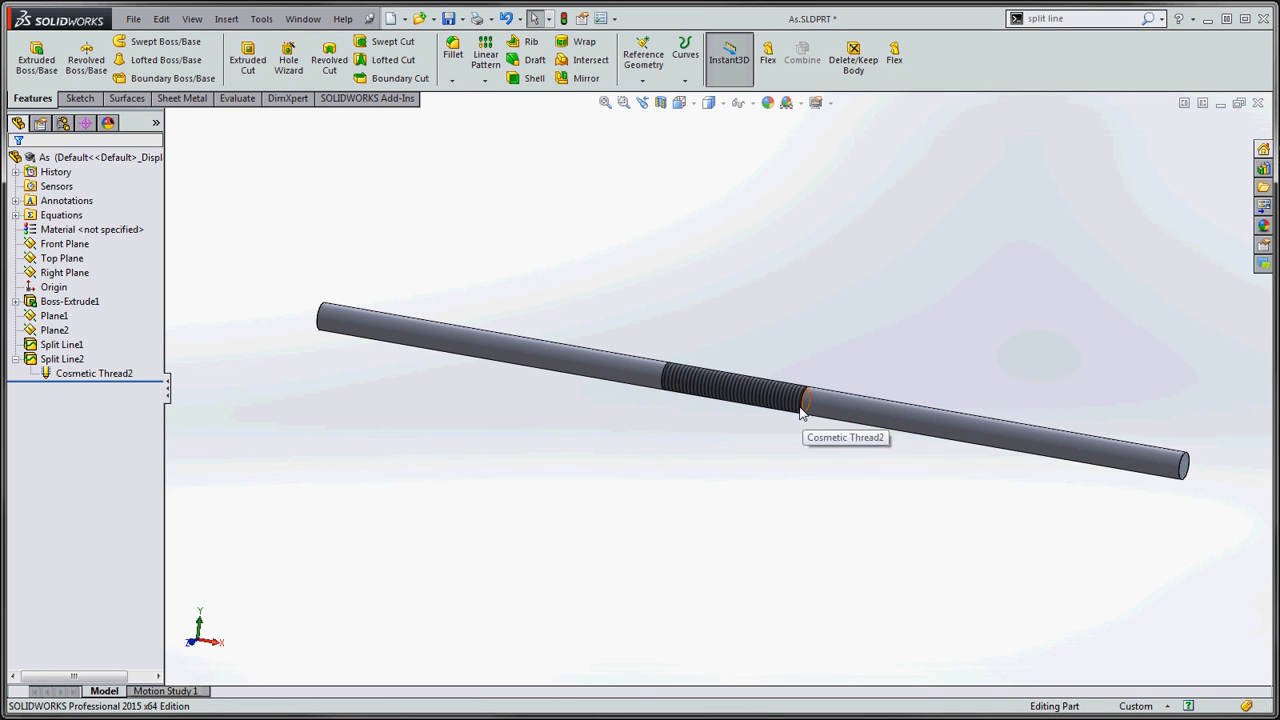